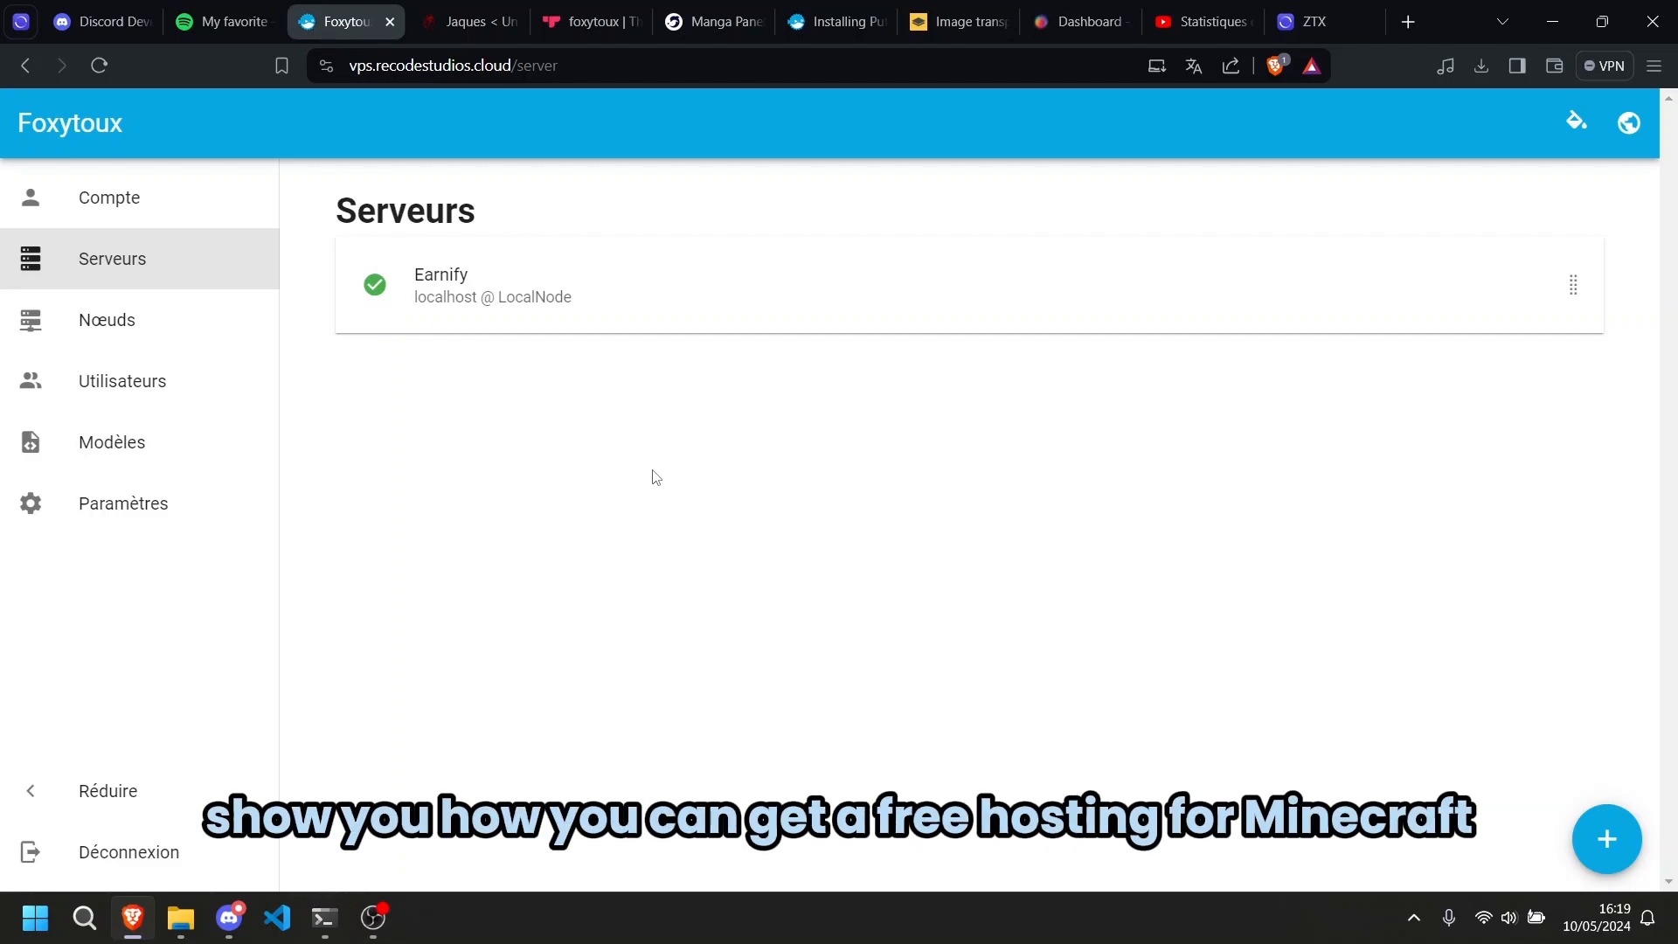
pyautogui.moveTo(626, 423)
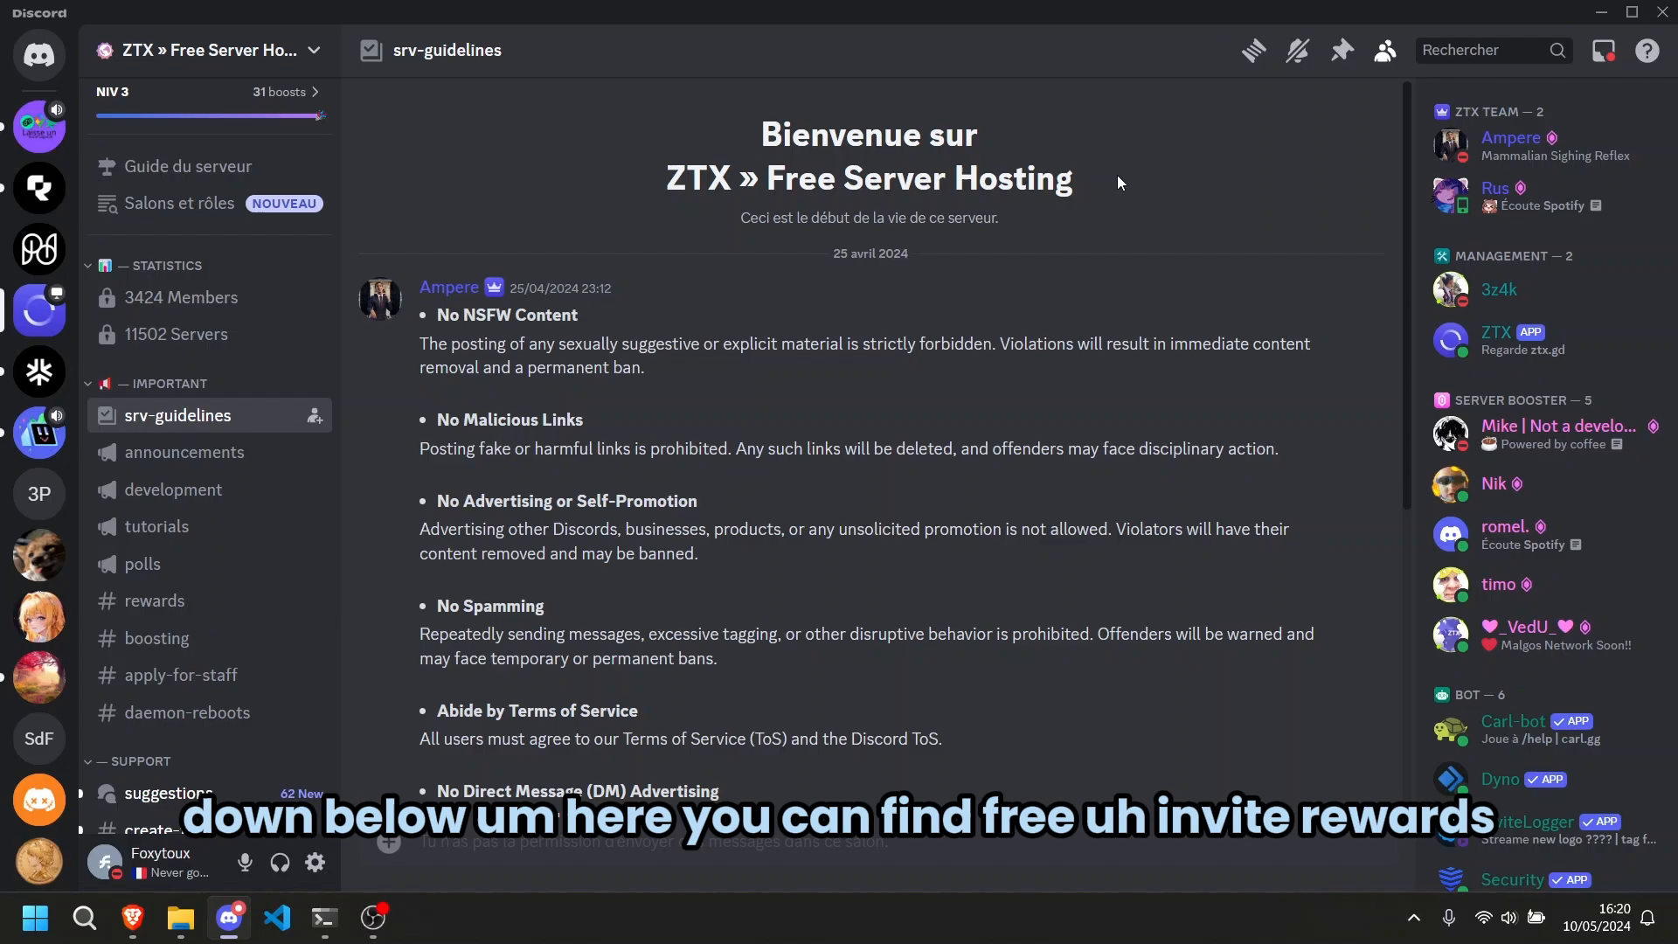
# - Move from the rules channel to #boosting in the ZTX Discord server
pyautogui.click(157, 638)
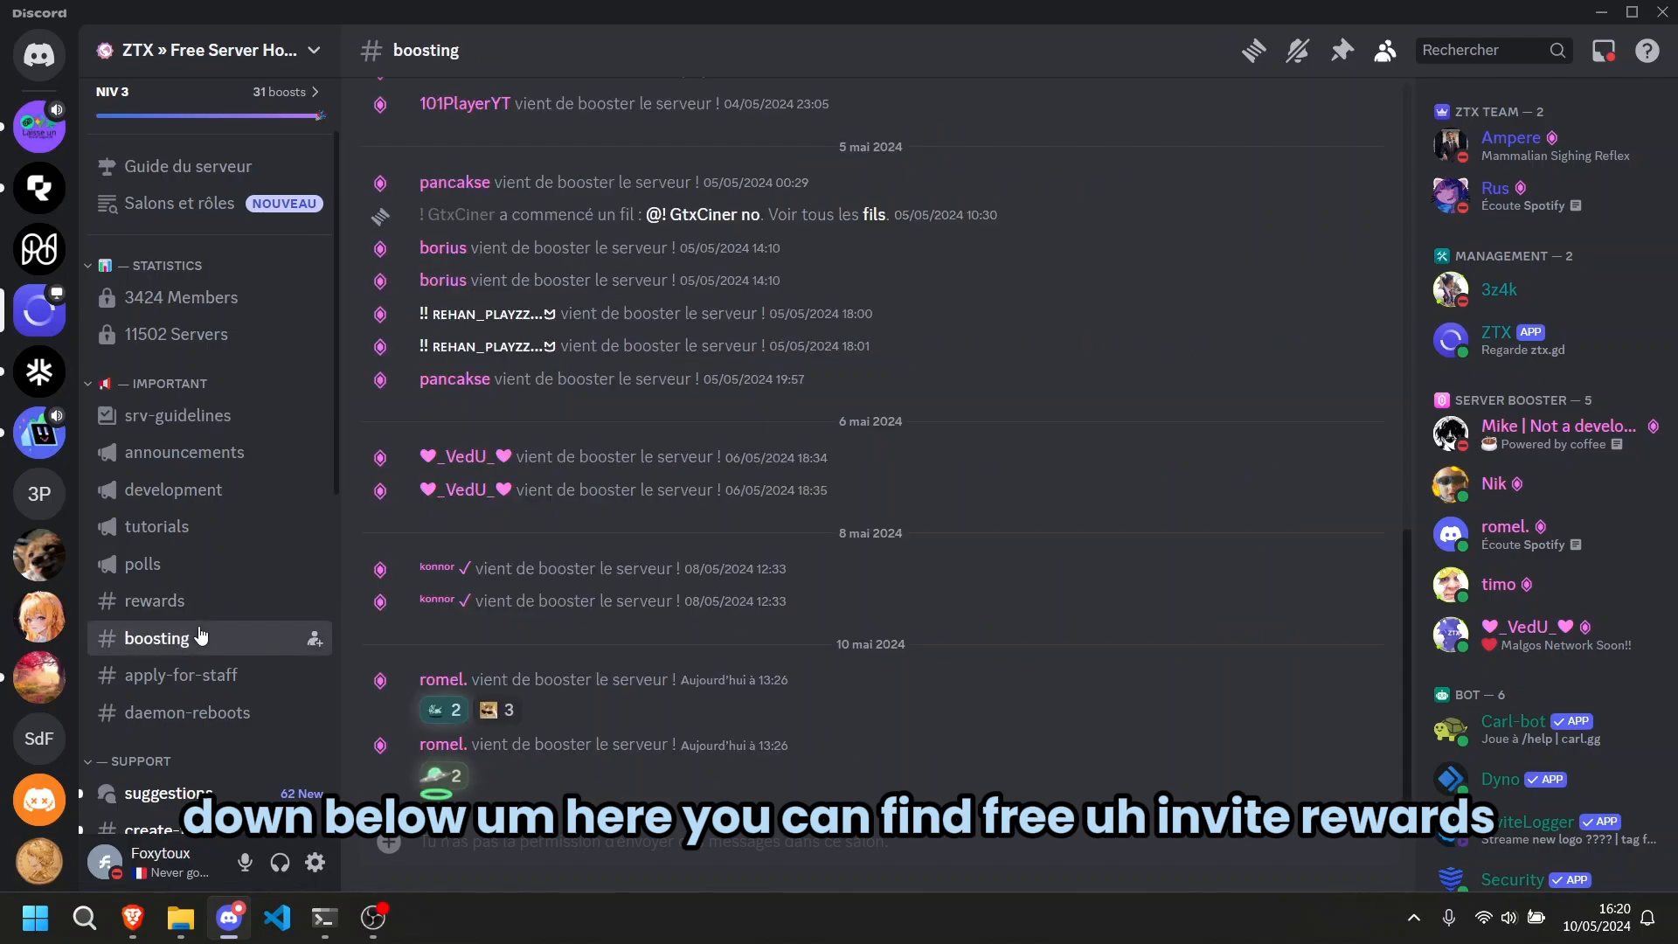
pyautogui.click(156, 601)
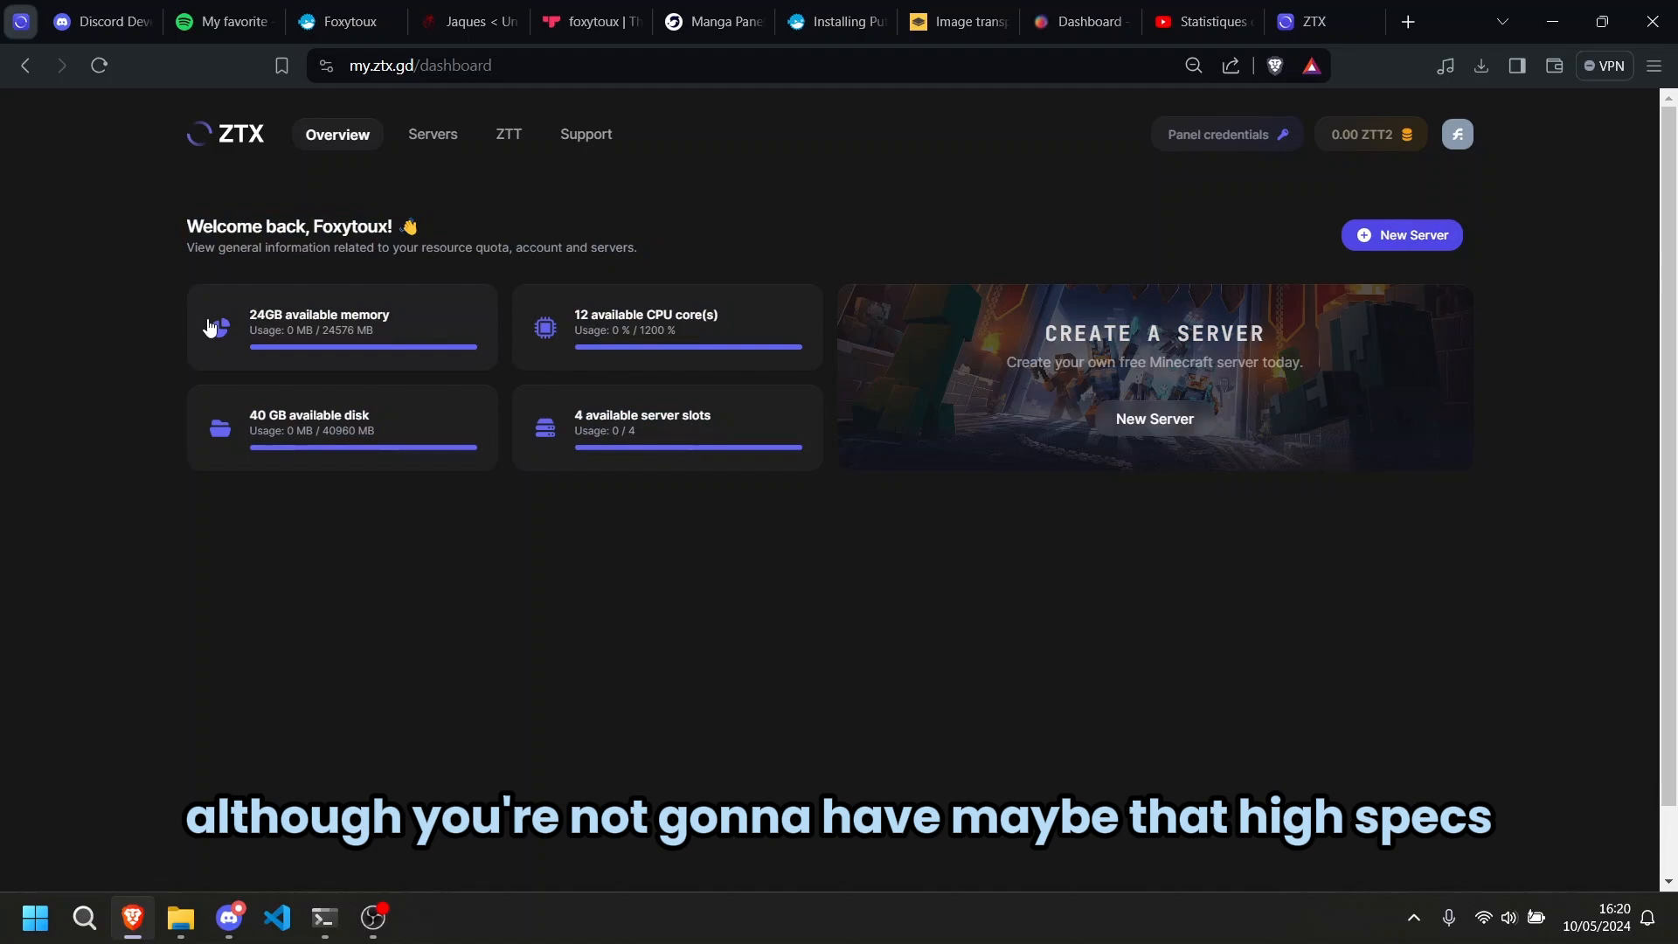
pyautogui.moveTo(393, 330)
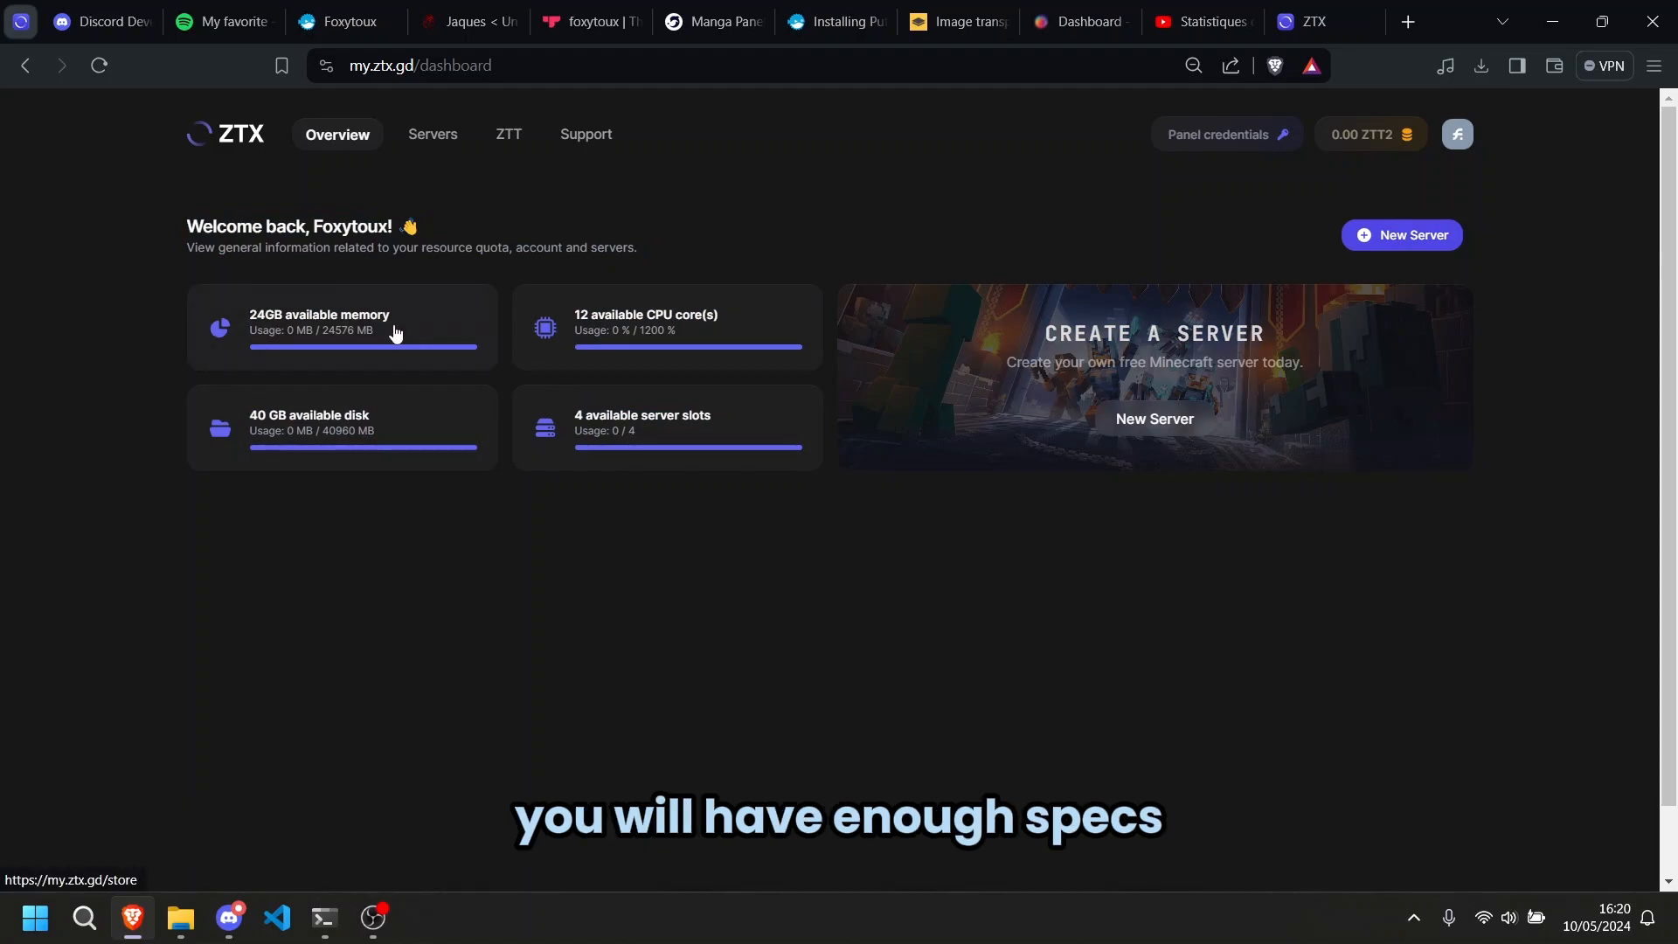
# - Create server Earnify: 4 GB memory, 5 GB storage, 2 cores, Falkenstein, Python 3.12
pyautogui.click(1401, 235)
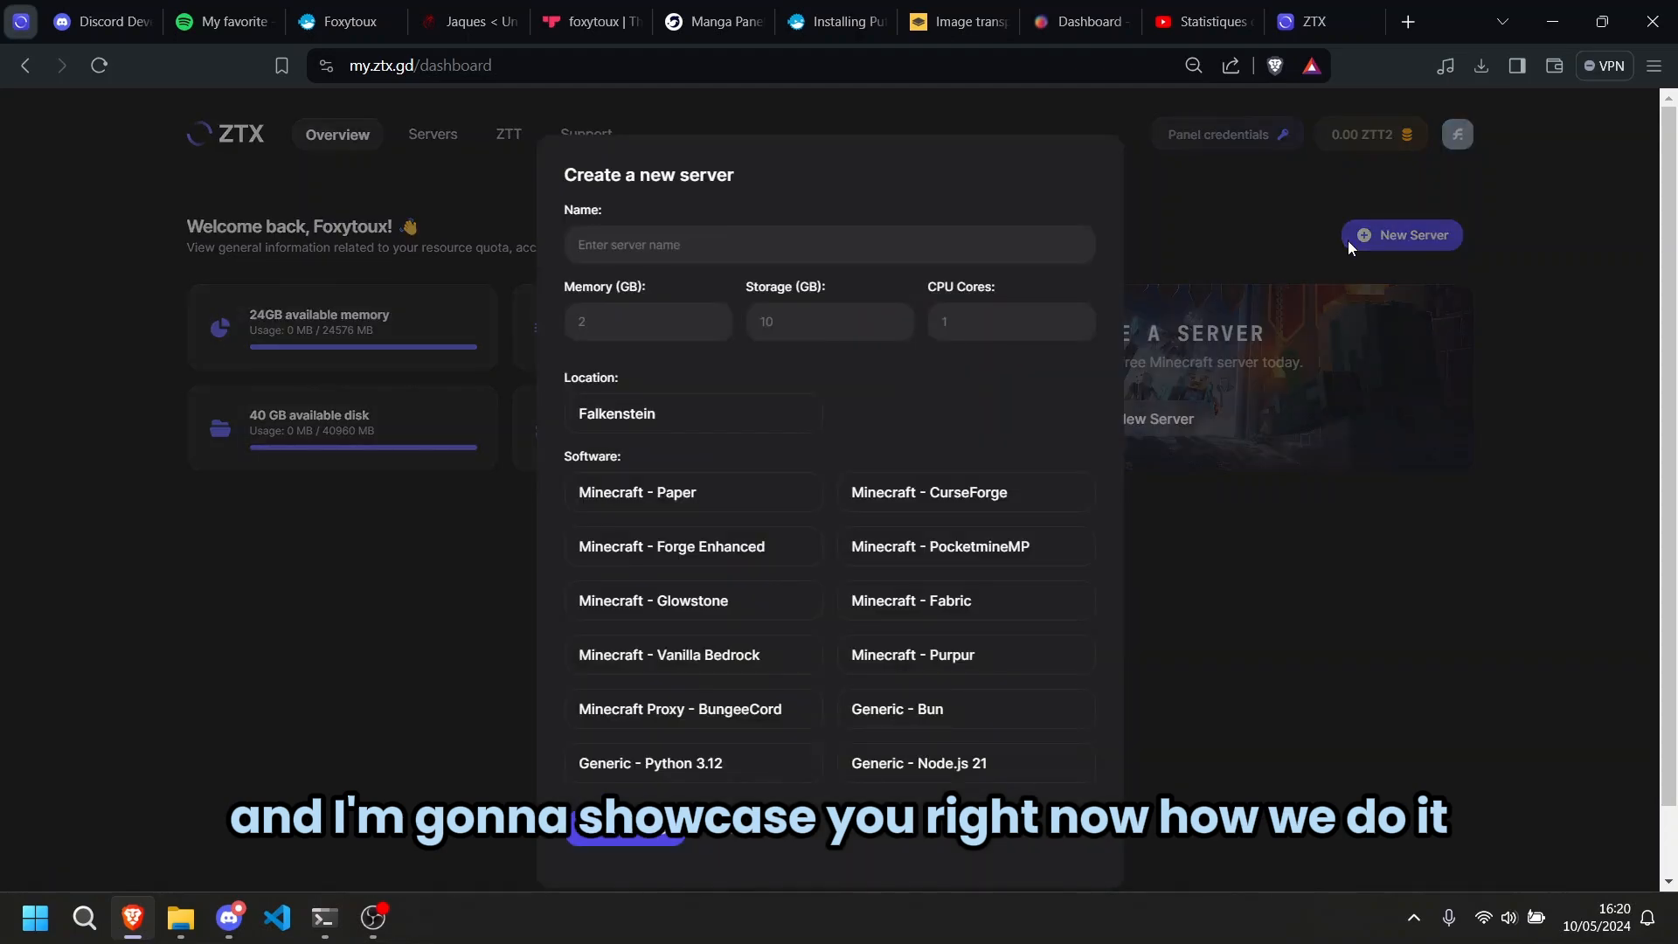
pyautogui.moveTo(1412, 229)
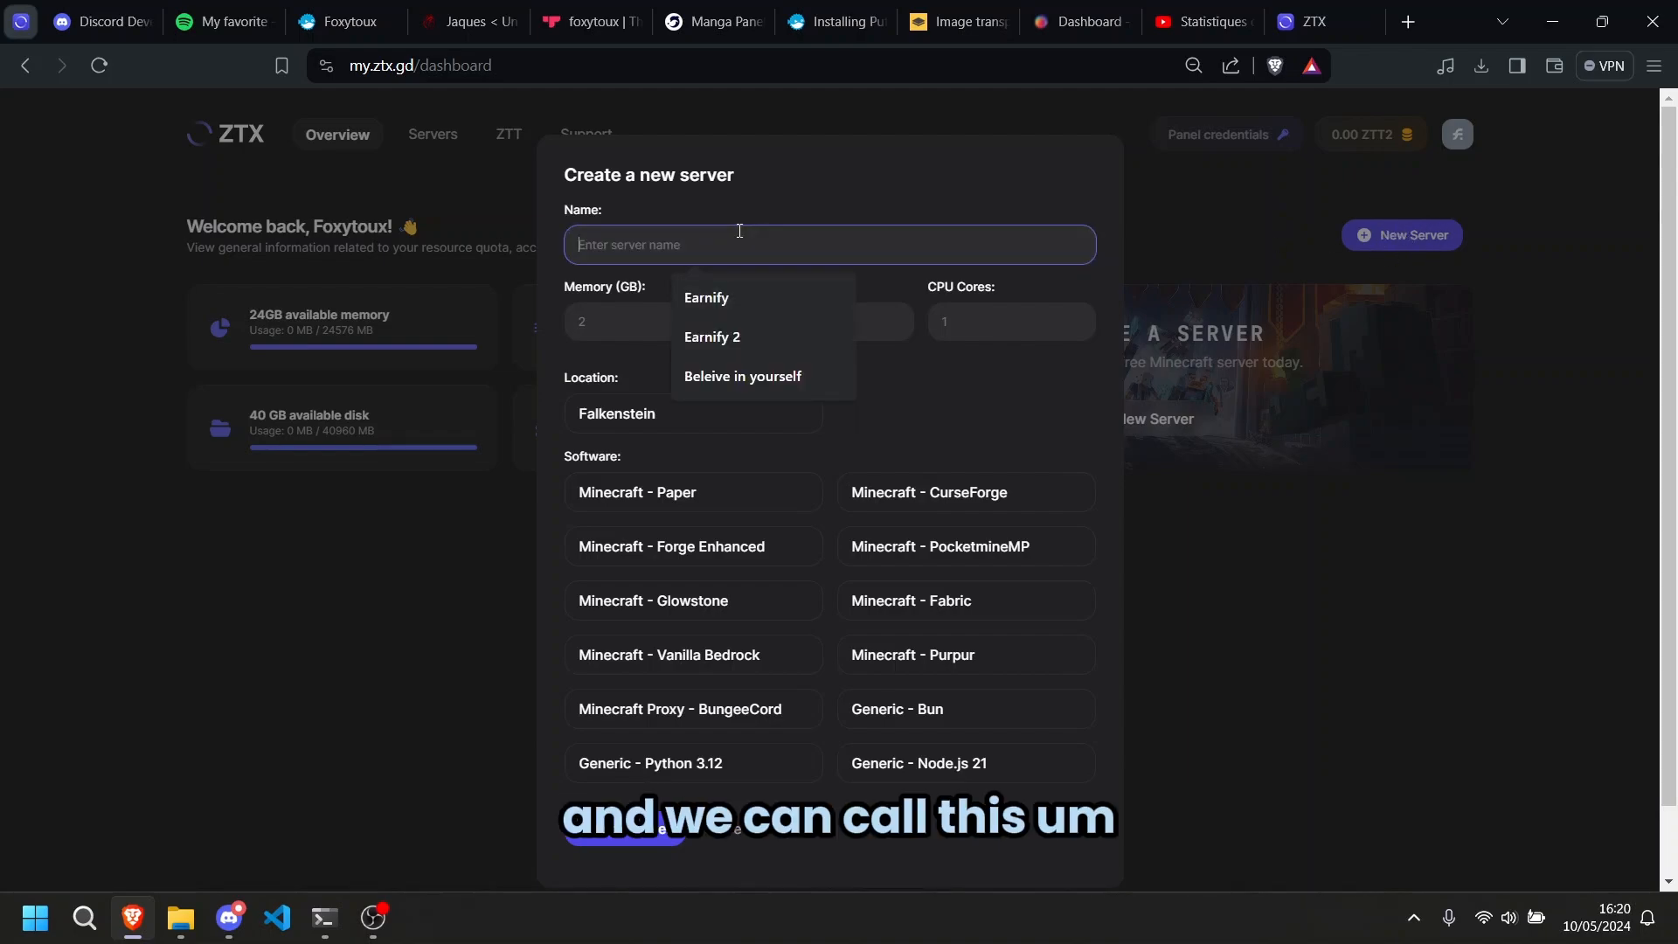
pyautogui.click(705, 297)
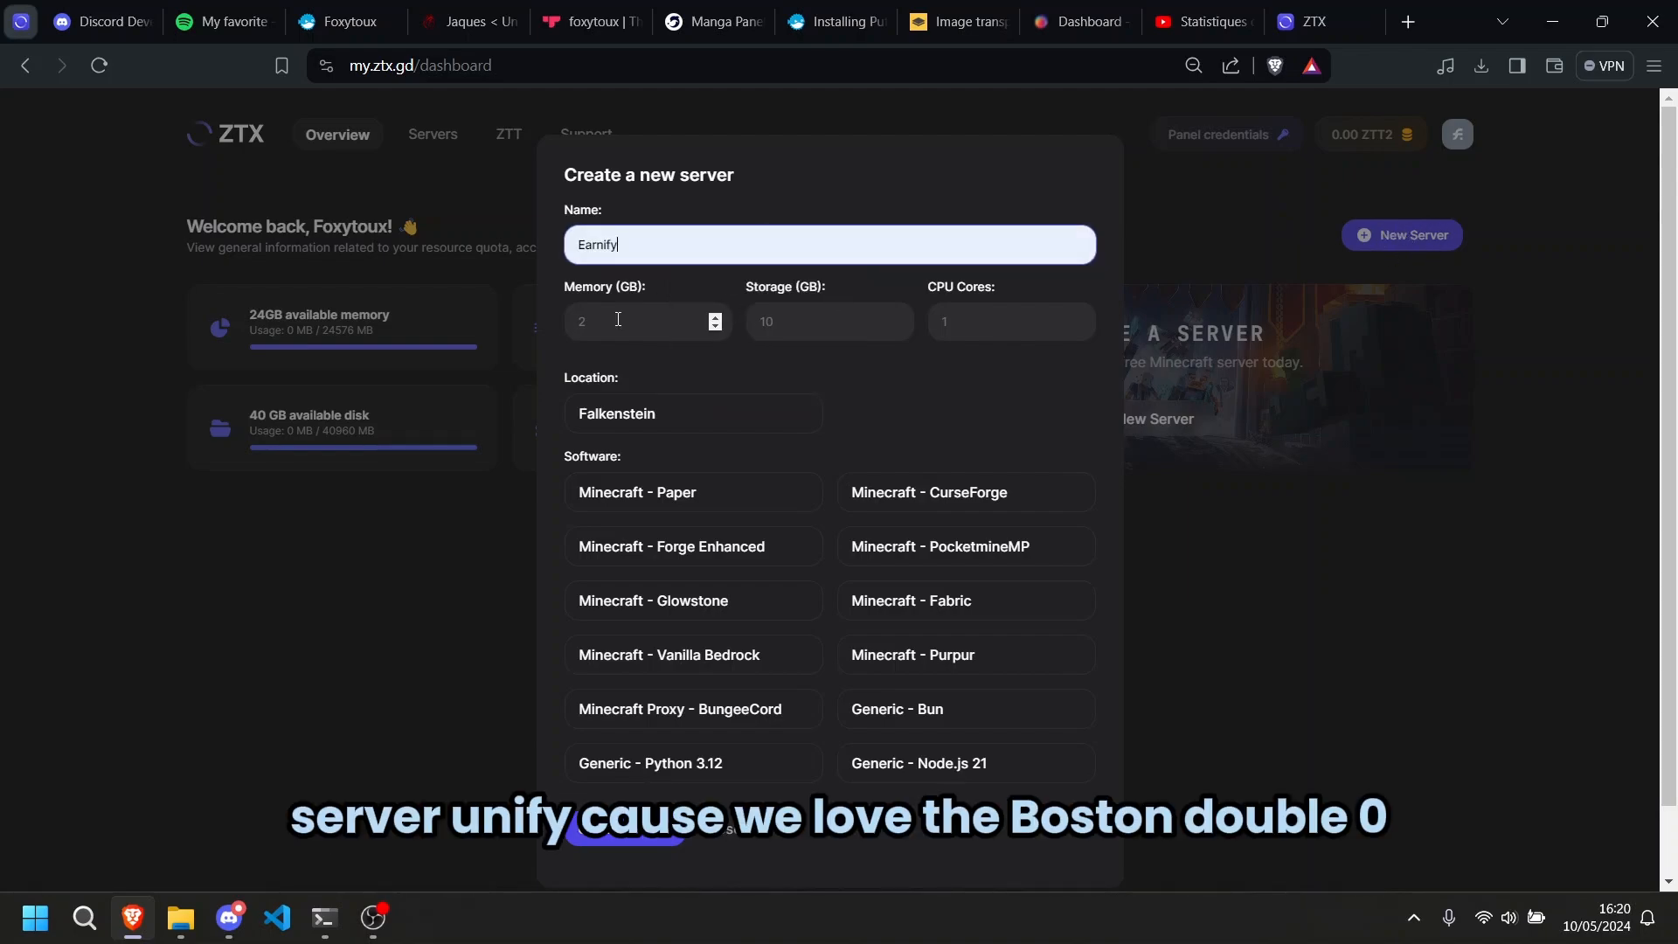
pyautogui.click(648, 321)
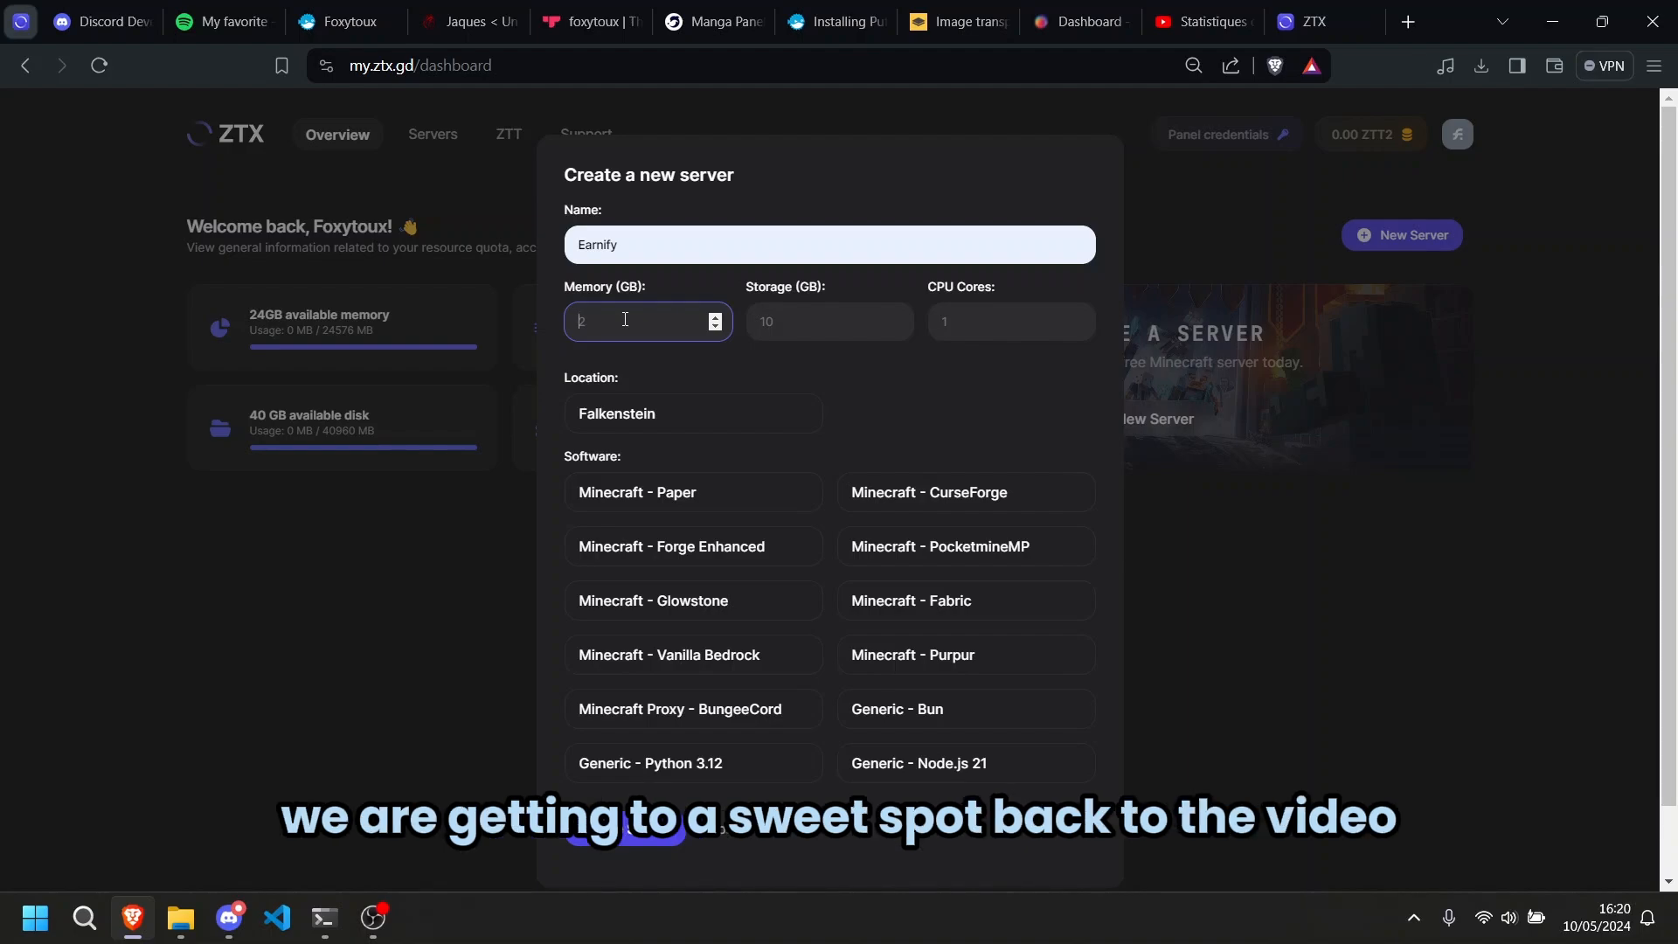
pyautogui.write('4')
pyautogui.click(1011, 322)
pyautogui.write('2')
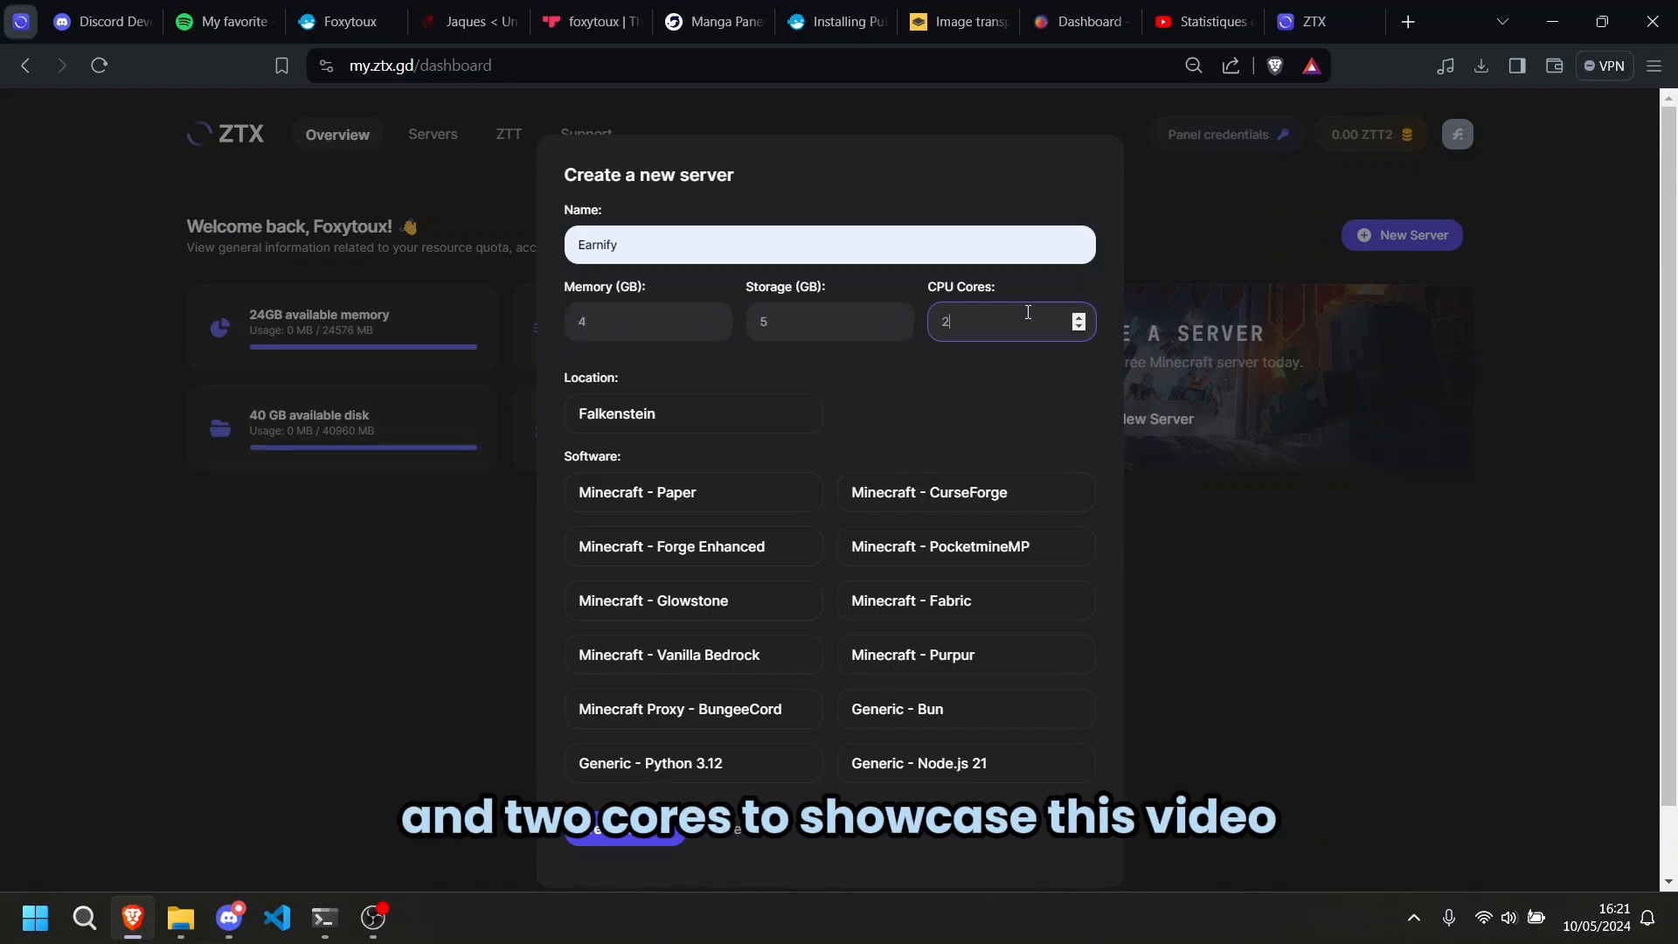
pyautogui.click(693, 413)
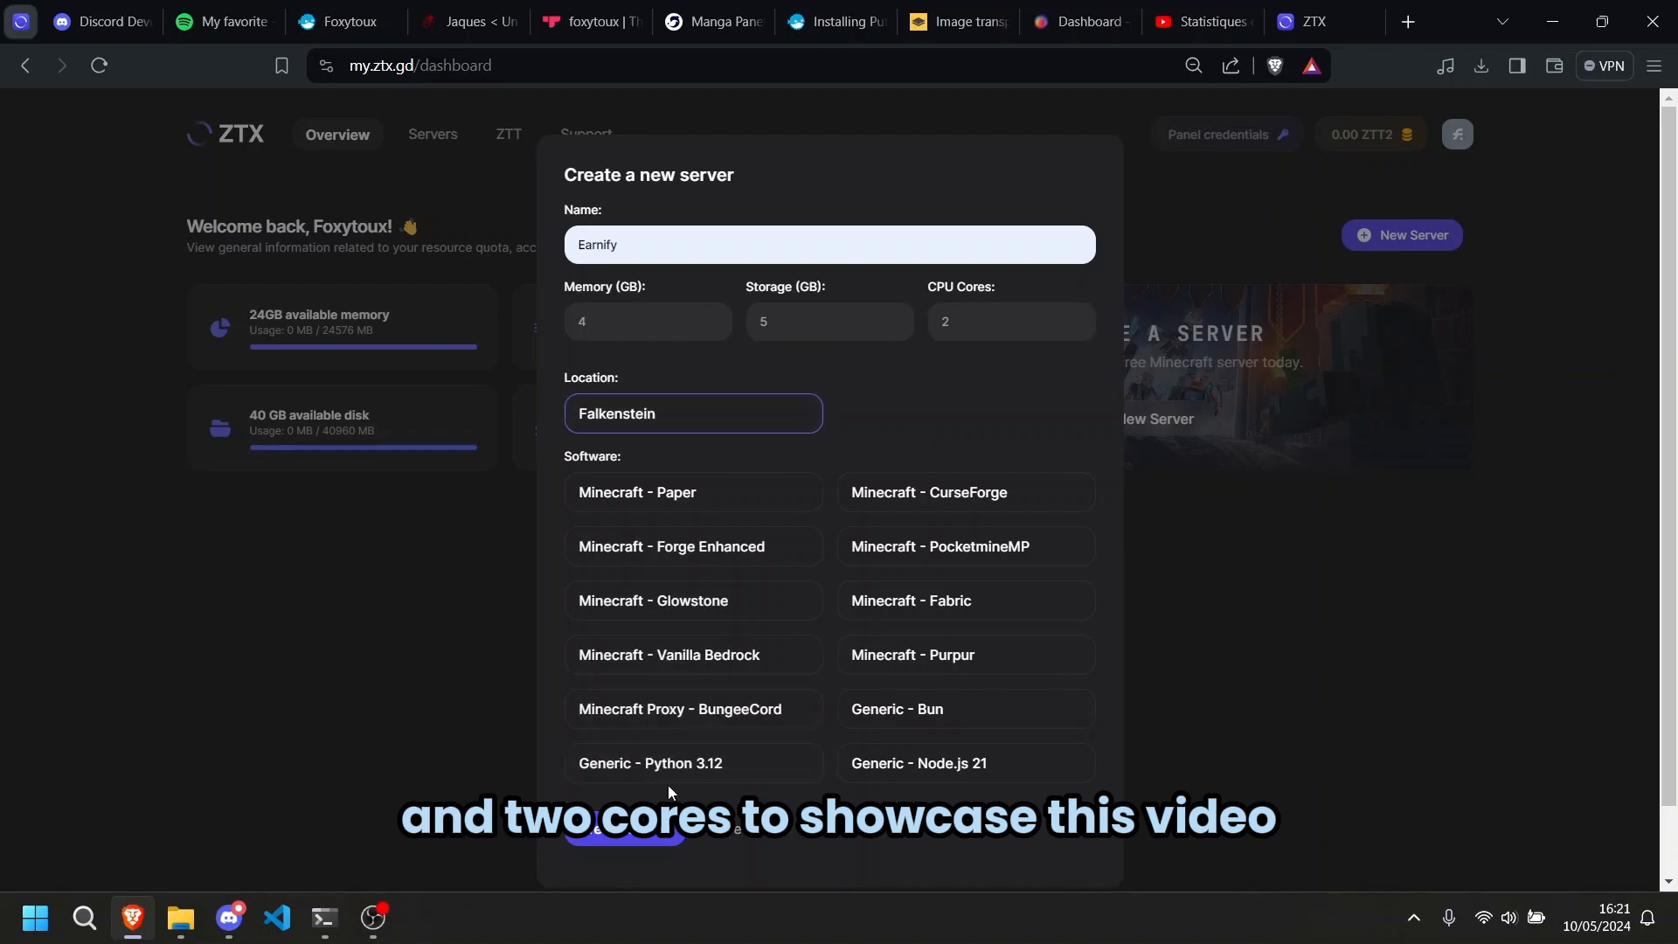
pyautogui.click(693, 762)
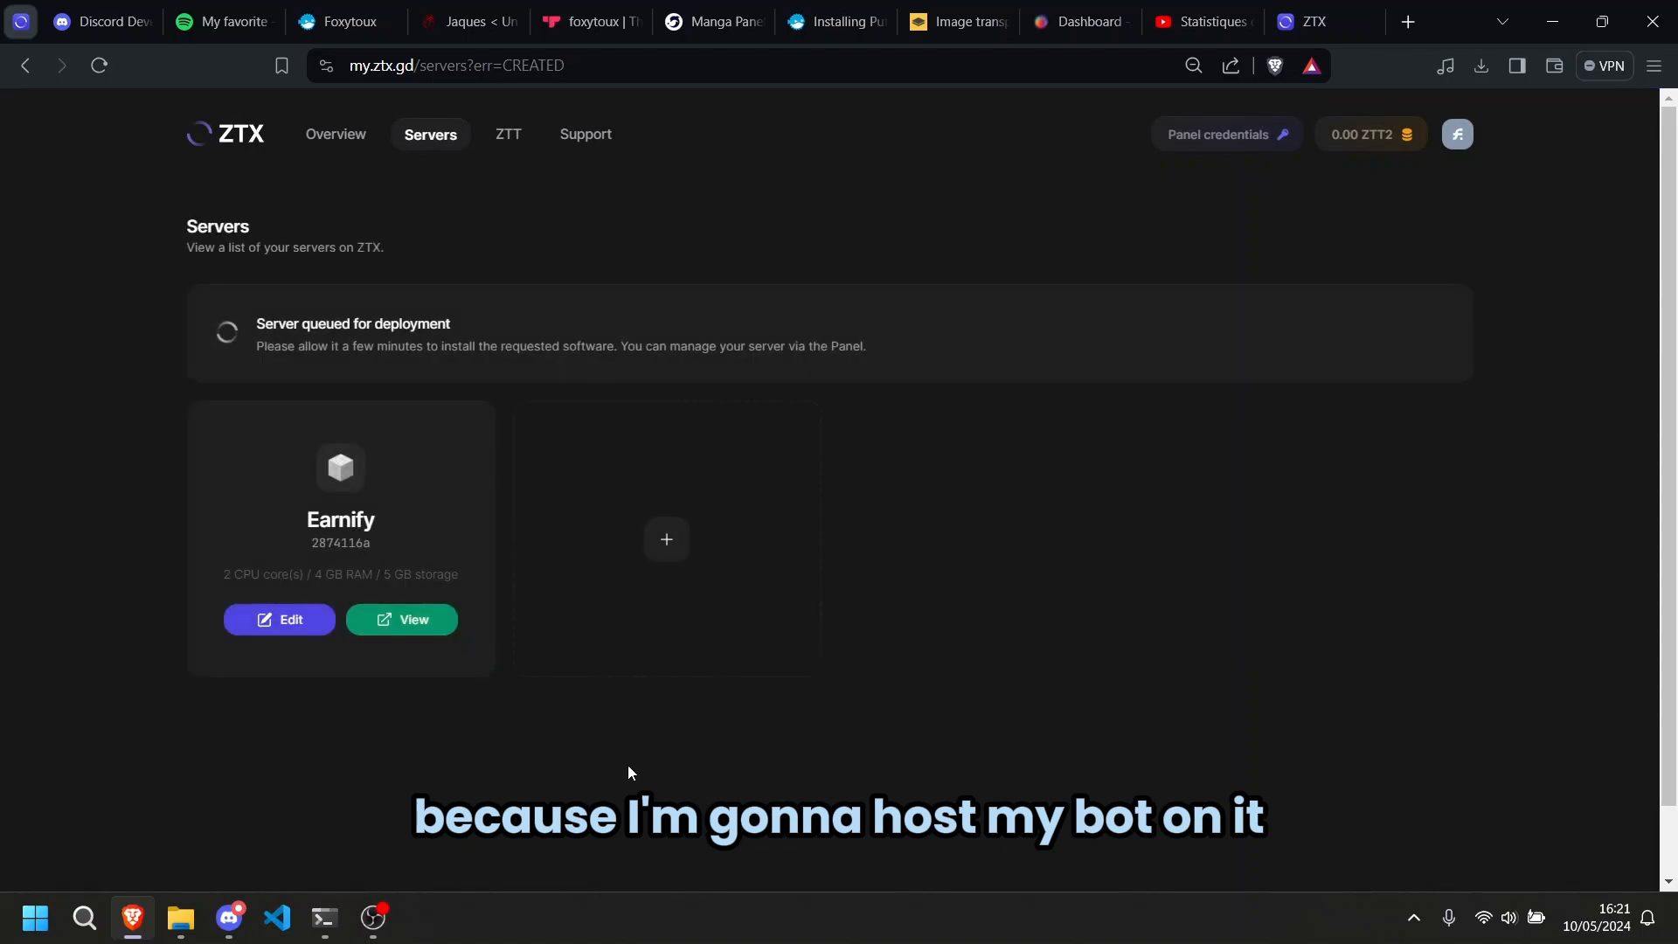
# - Open the Earnify server panel and check the install finished, showing fsn-1.ztx.gd:27918 offline
pyautogui.click(401, 619)
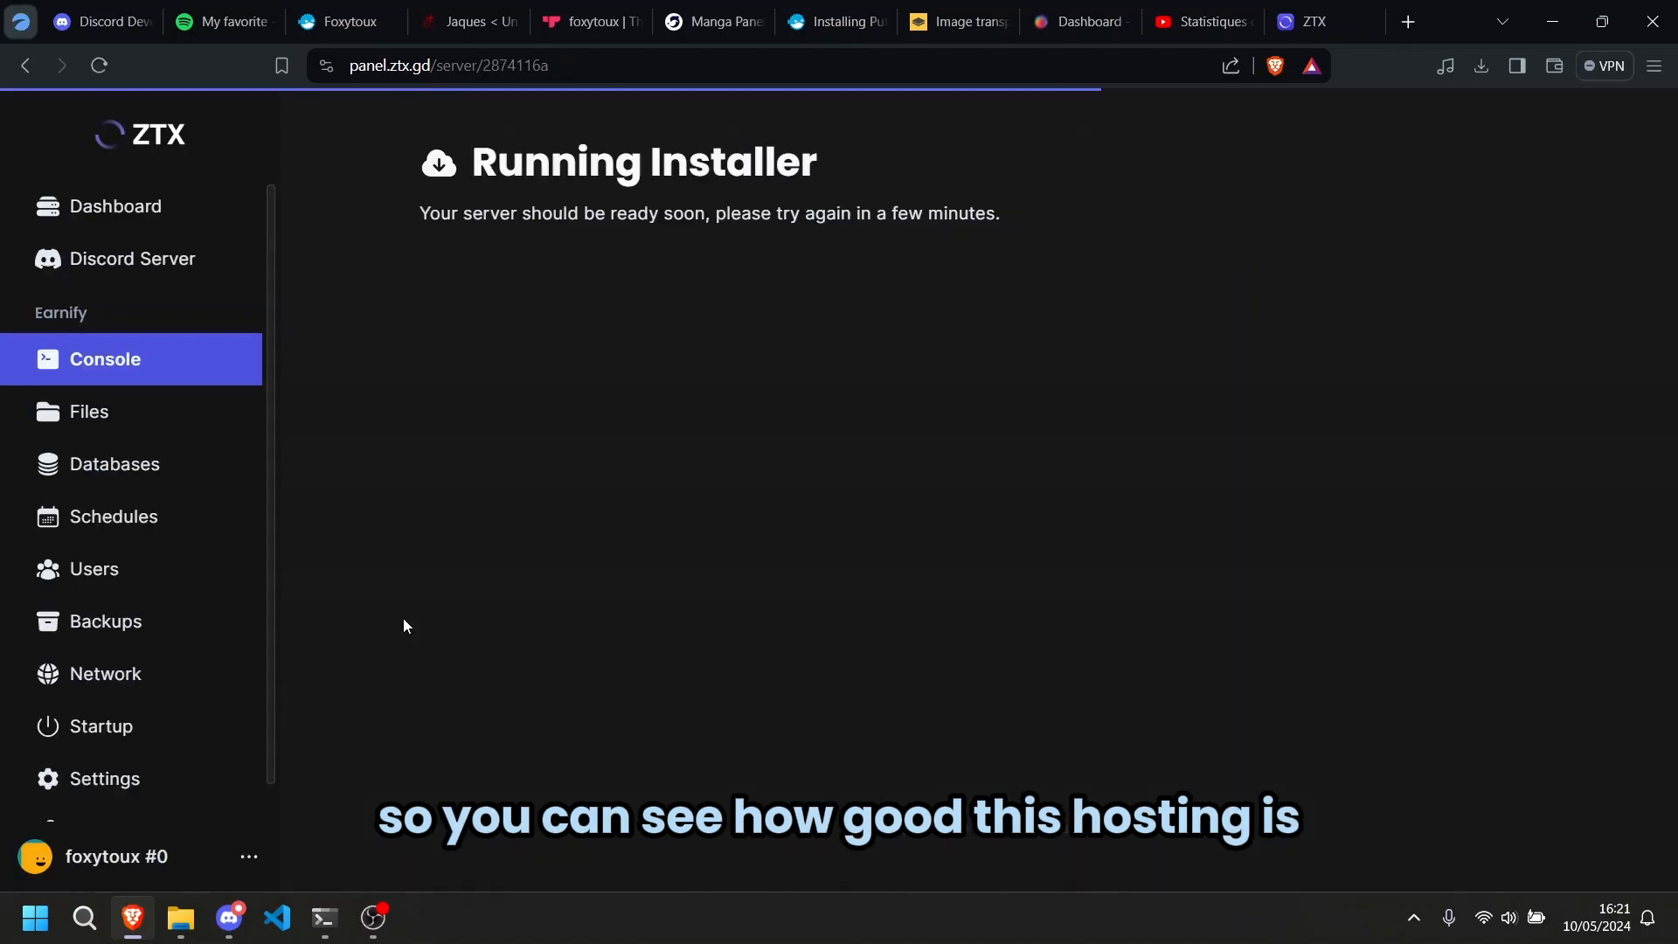
pyautogui.click(115, 206)
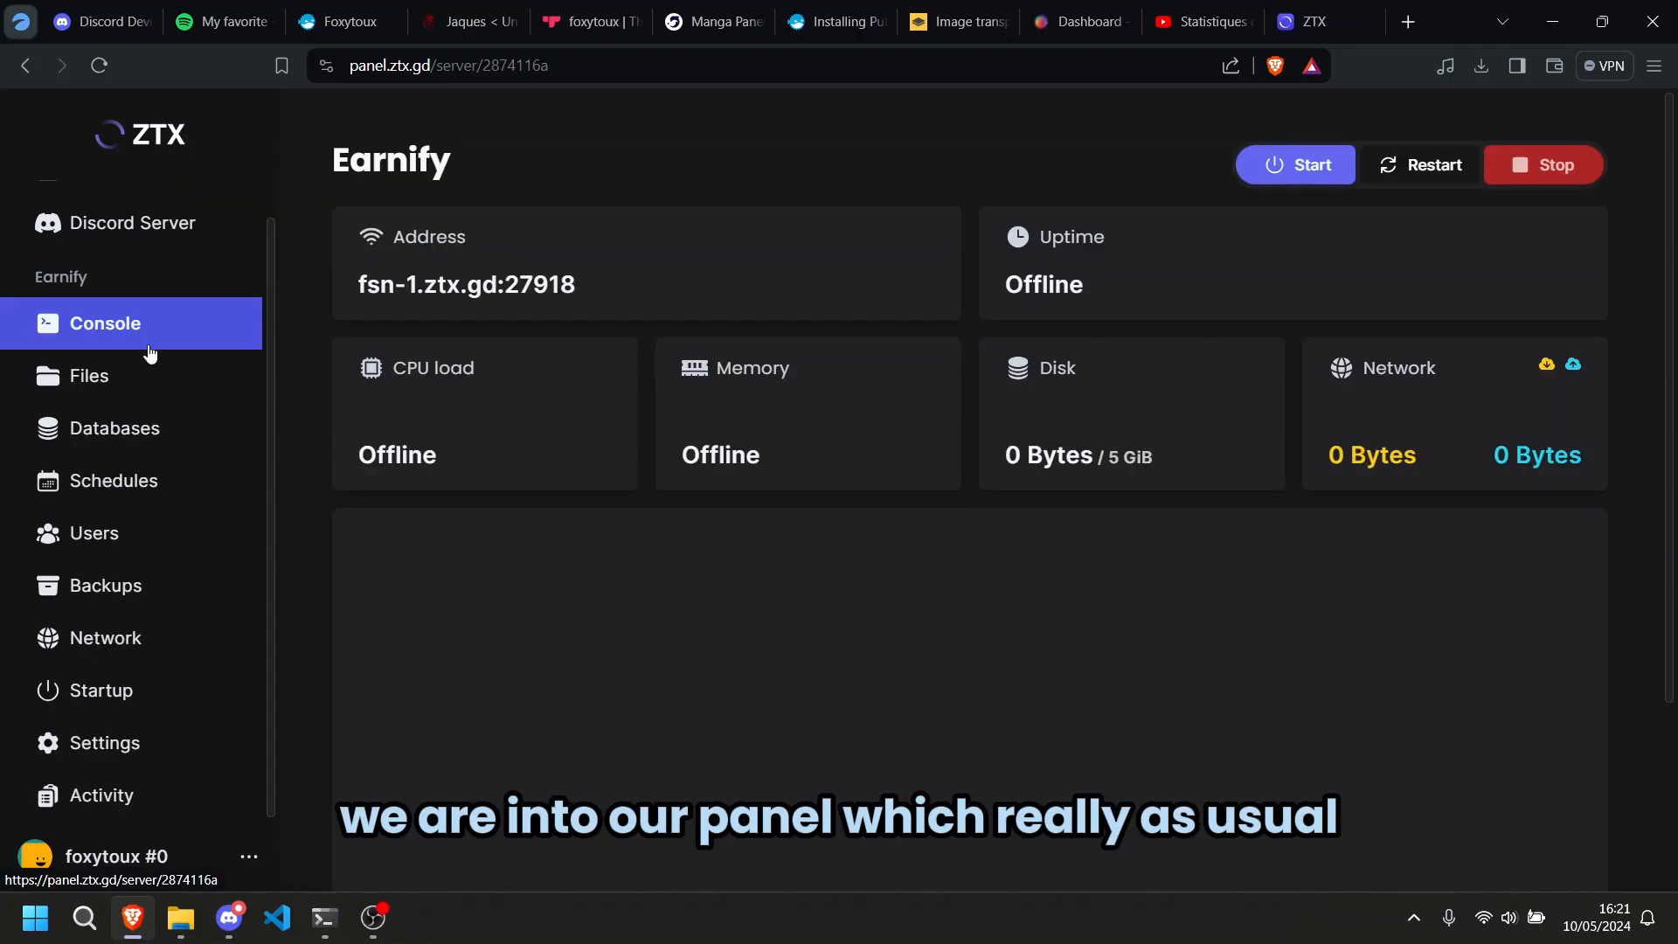
# - Browse the server files and local Coder folder, then return to the main server directory
pyautogui.click(101, 690)
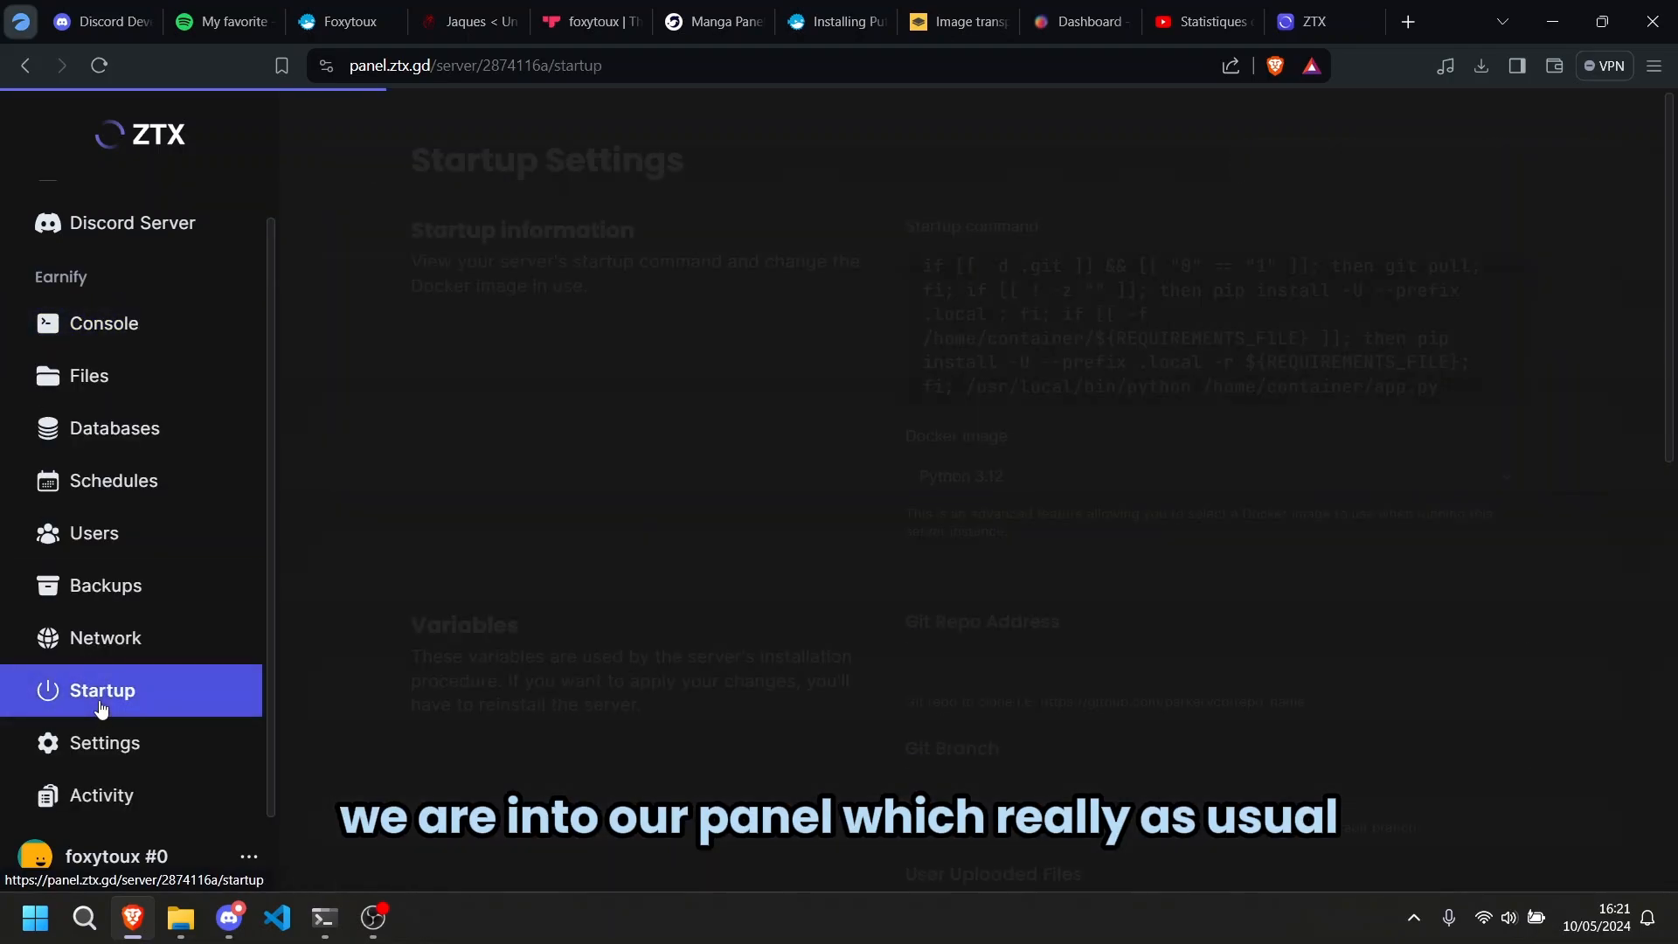
pyautogui.click(89, 376)
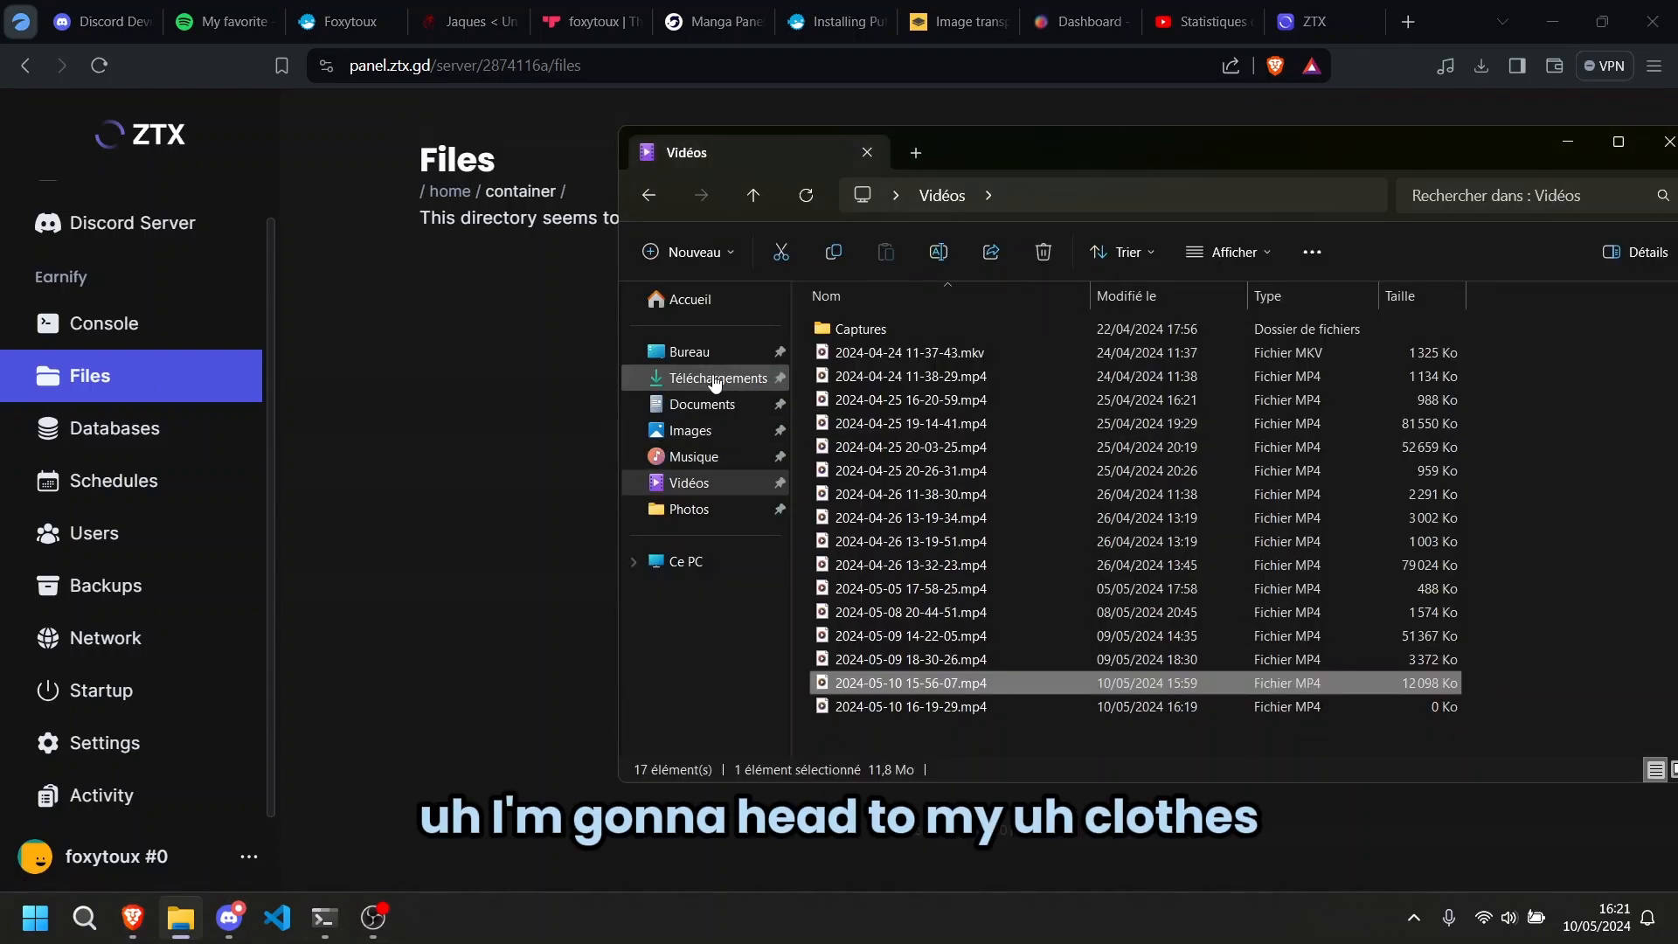
pyautogui.click(690, 352)
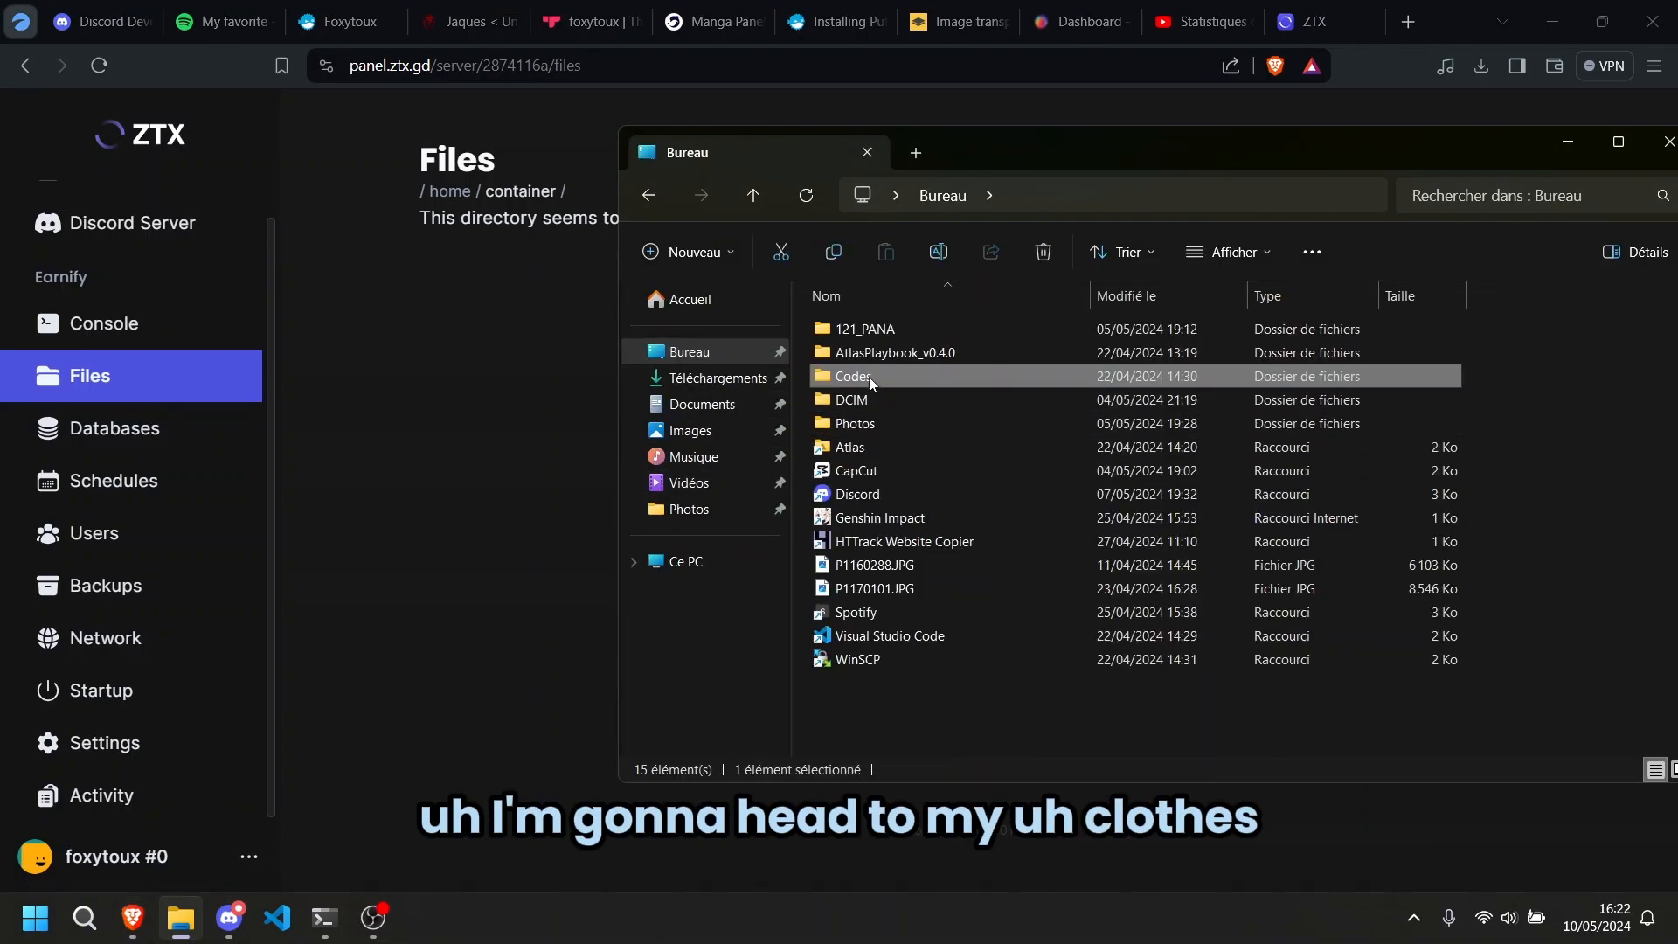
pyautogui.doubleClick(853, 376)
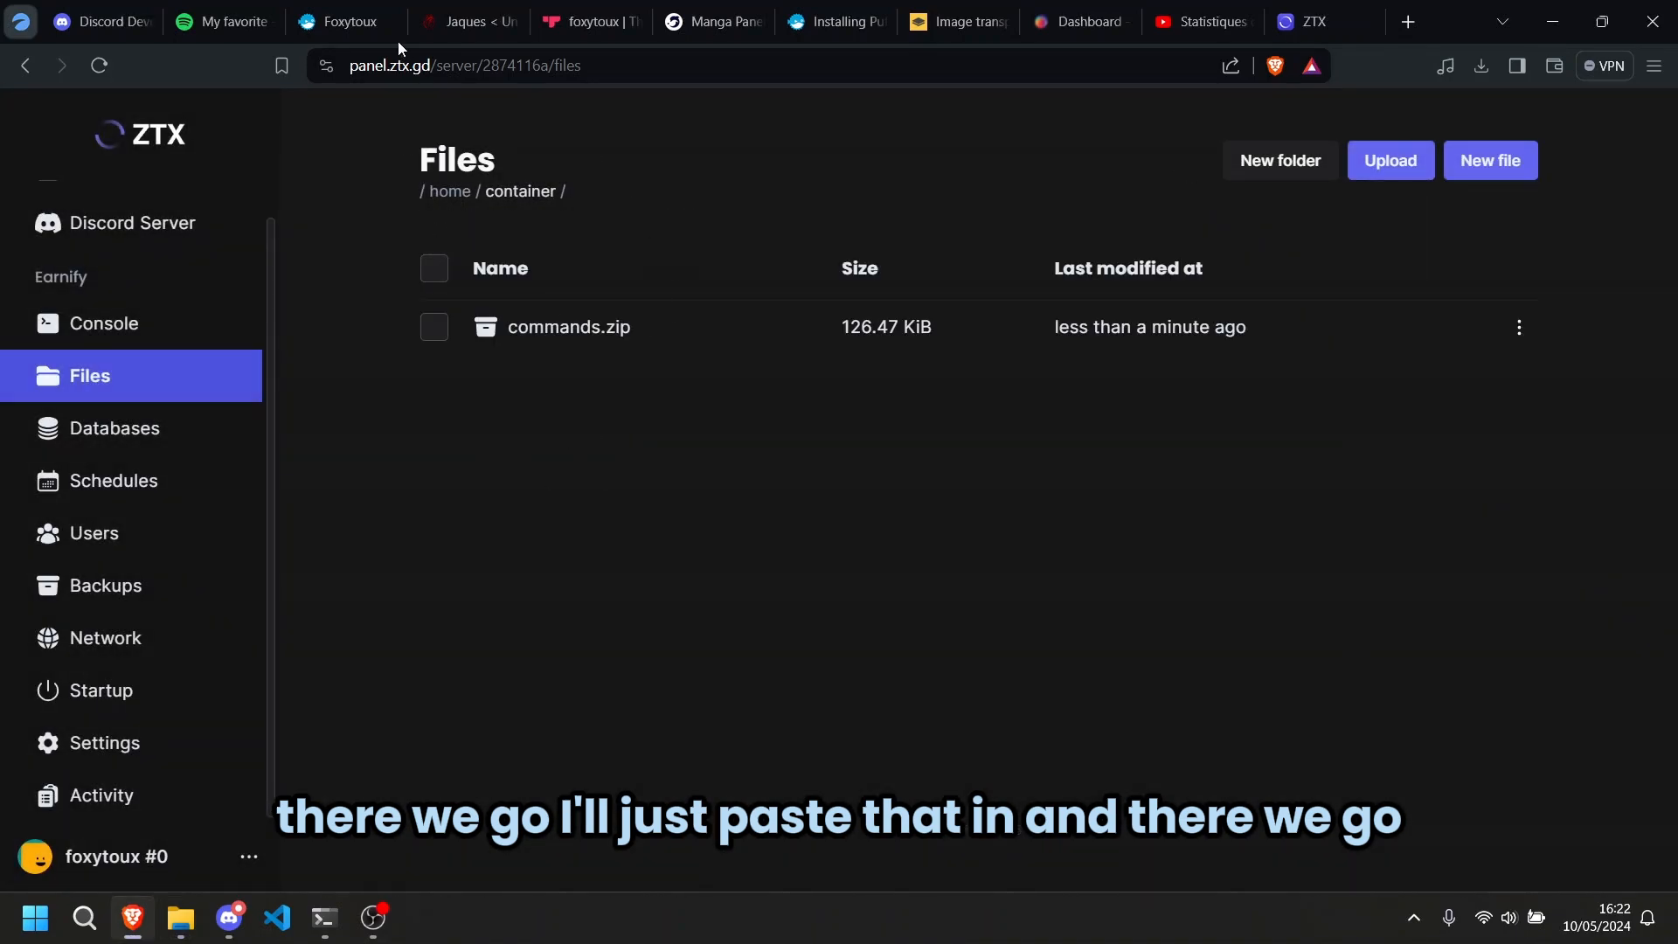
pyautogui.click(344, 21)
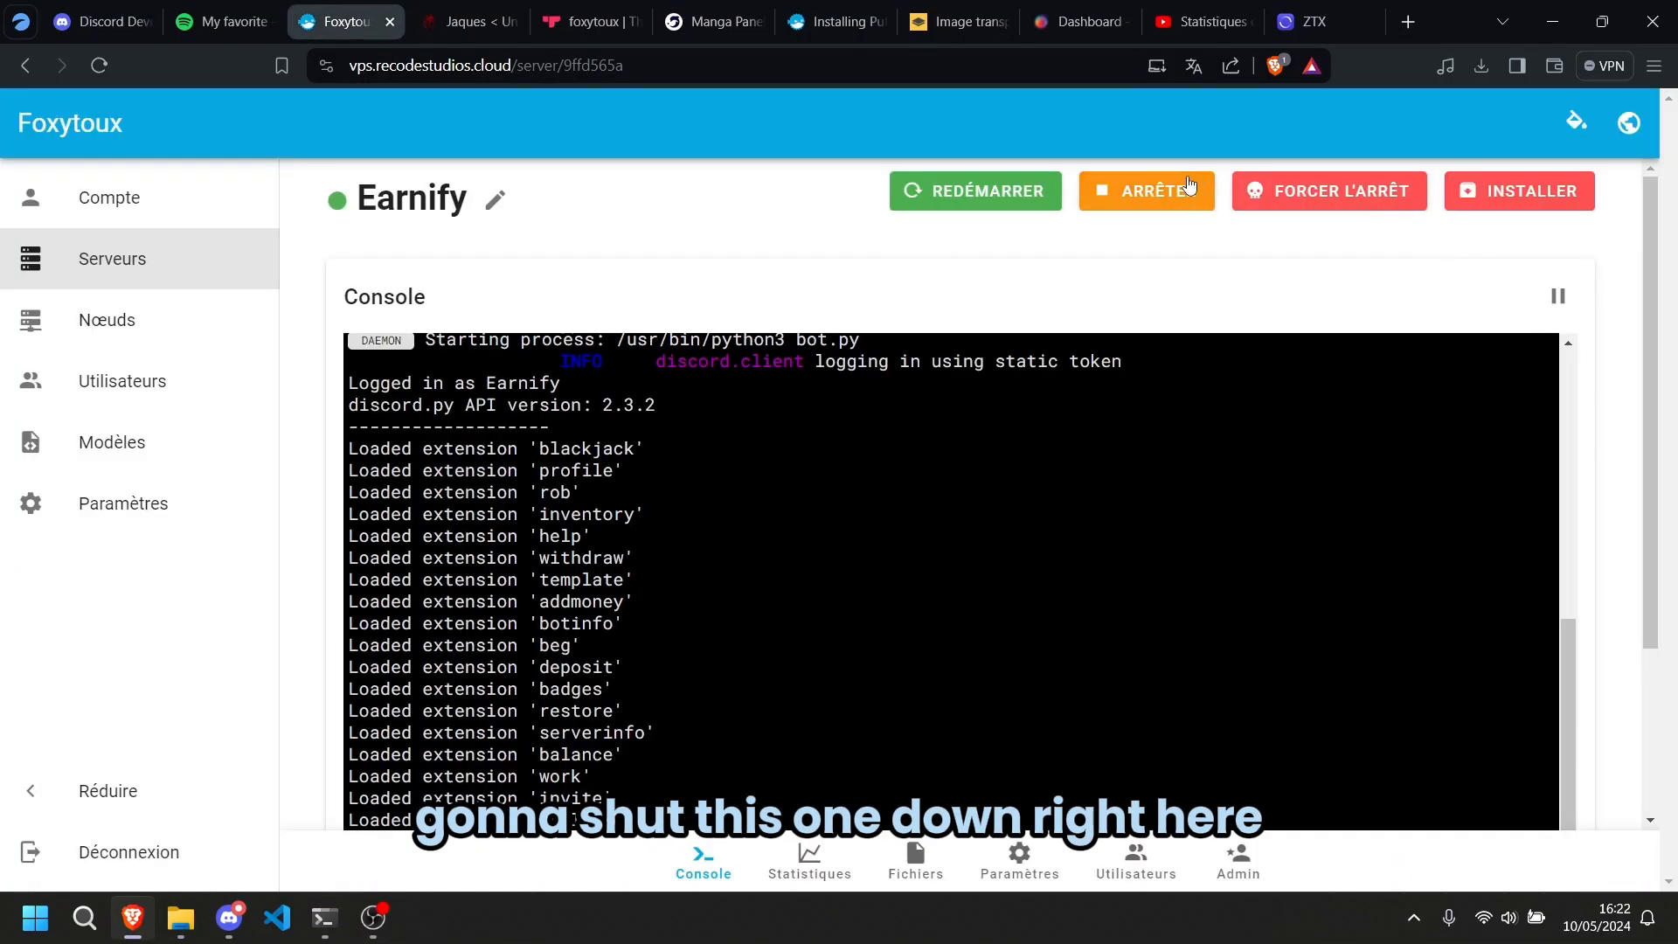
pyautogui.click(1300, 21)
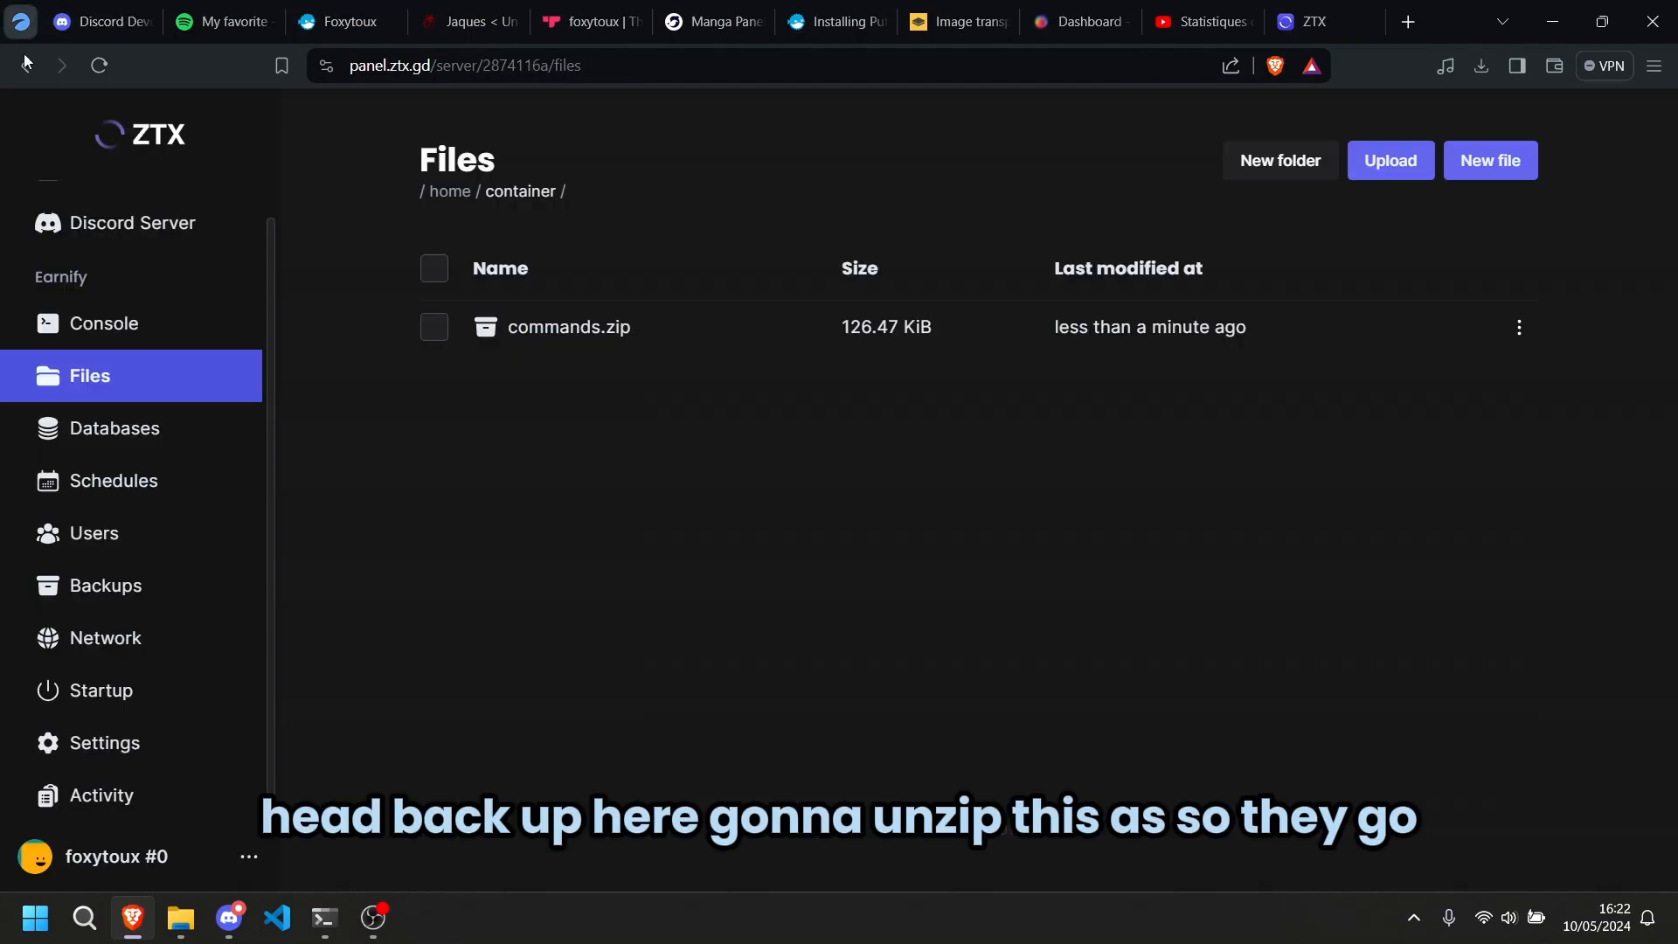
# - Unarchive commands.zip so a commands folder appears among the bot files
pyautogui.click(1519, 326)
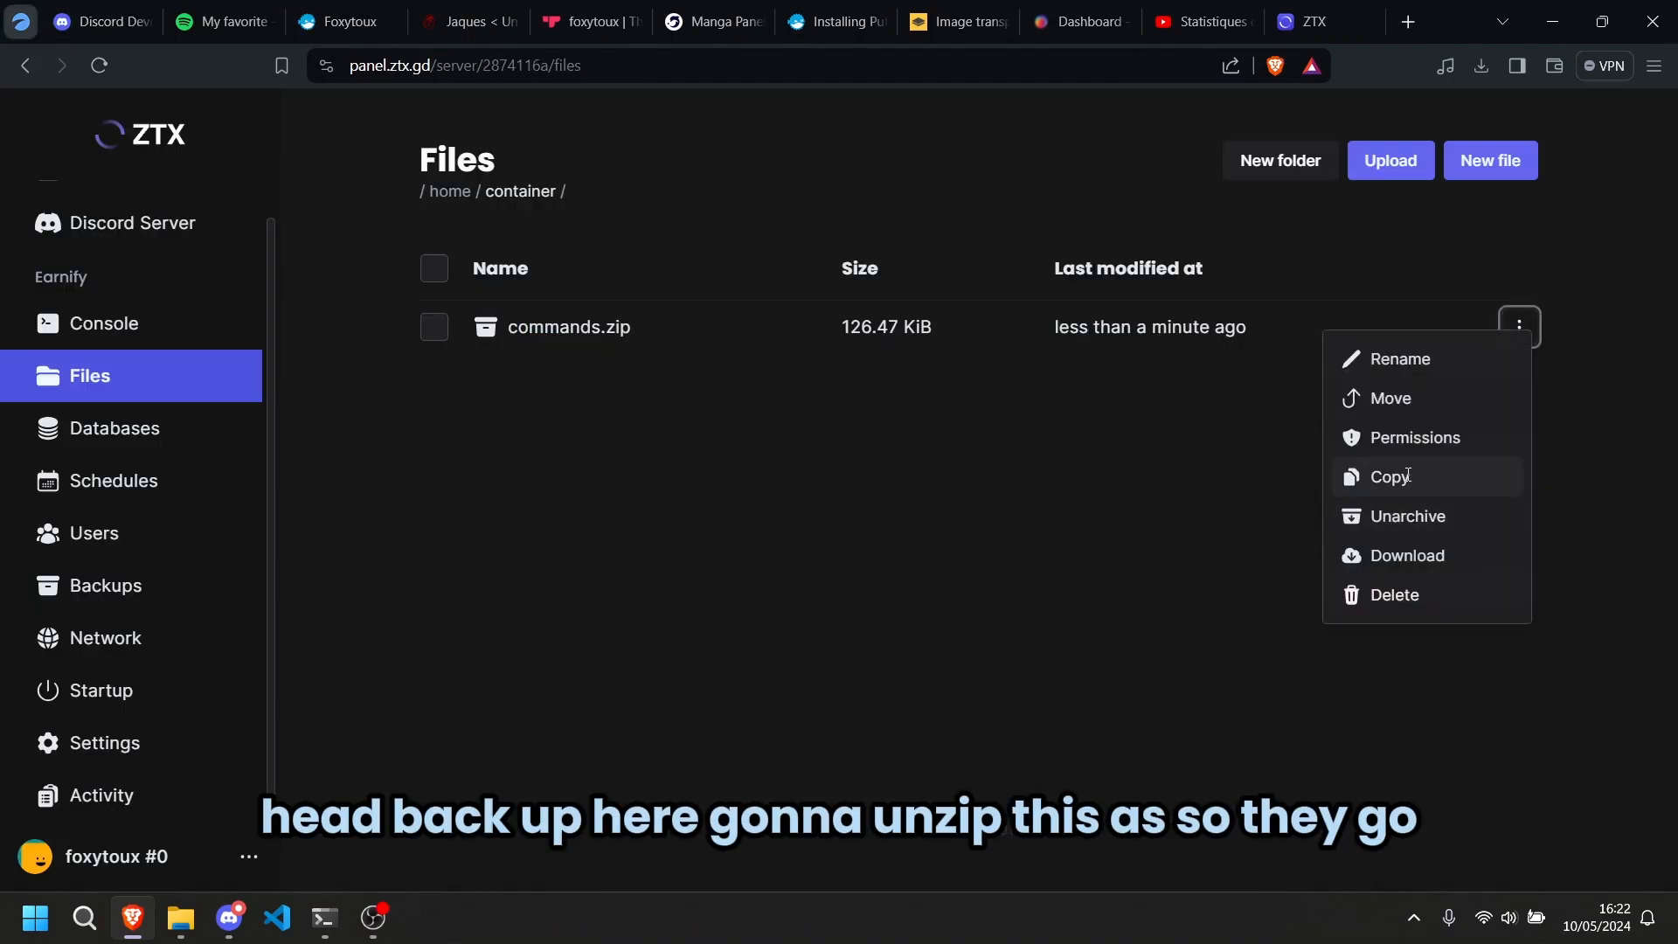
pyautogui.click(1408, 516)
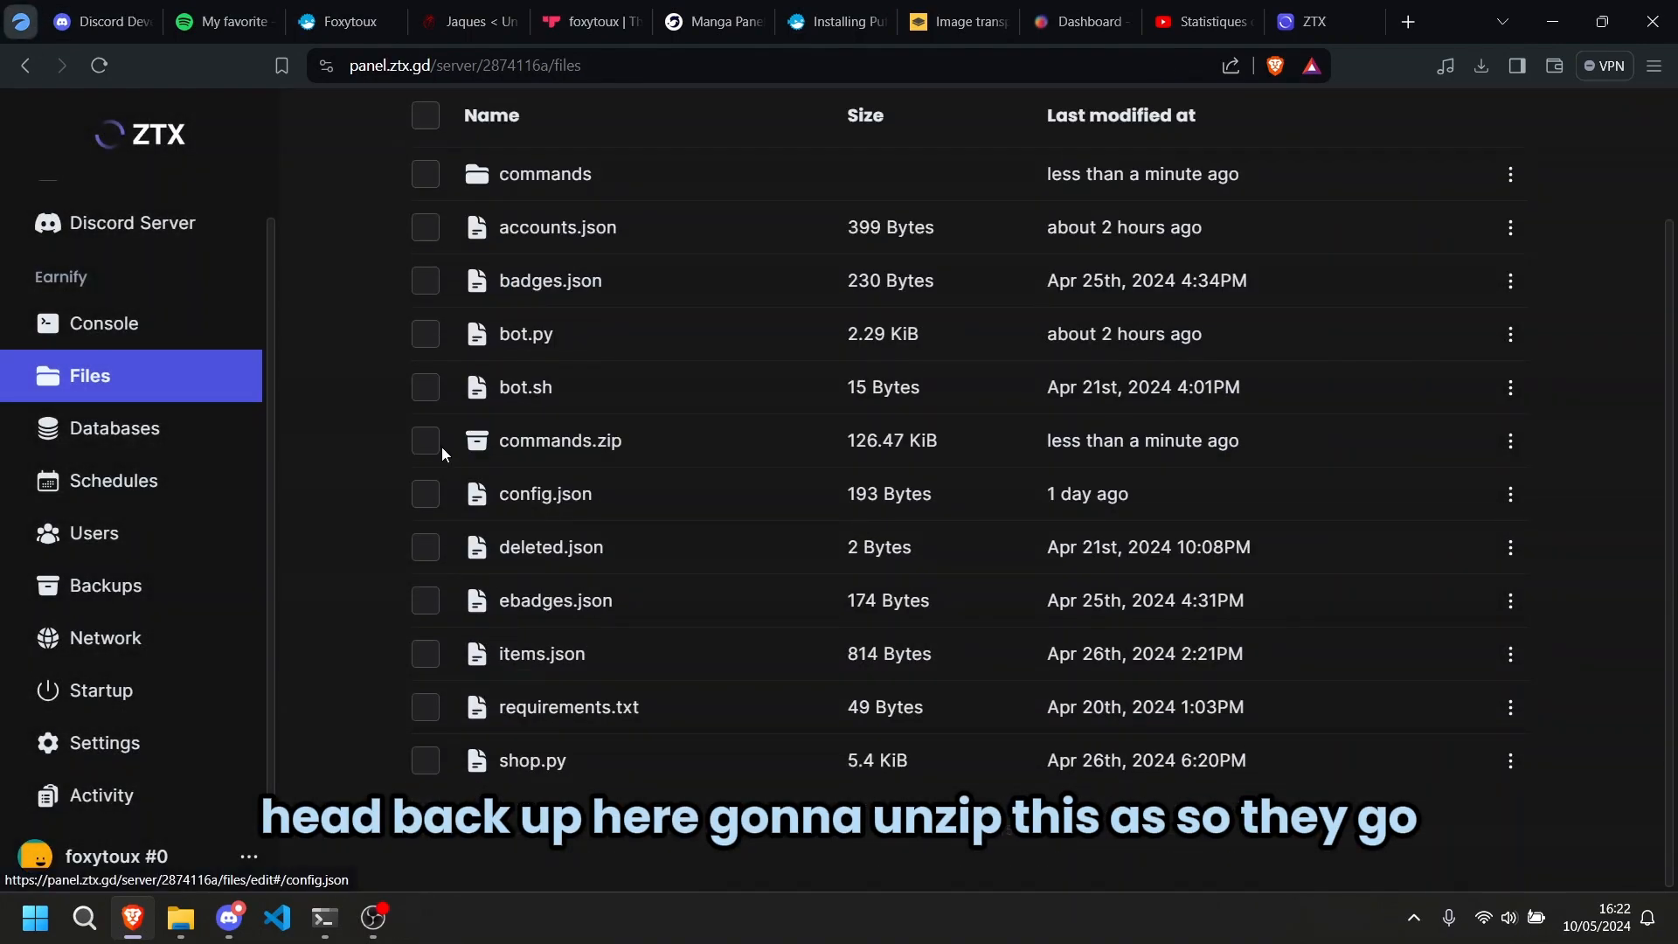
pyautogui.click(938, 826)
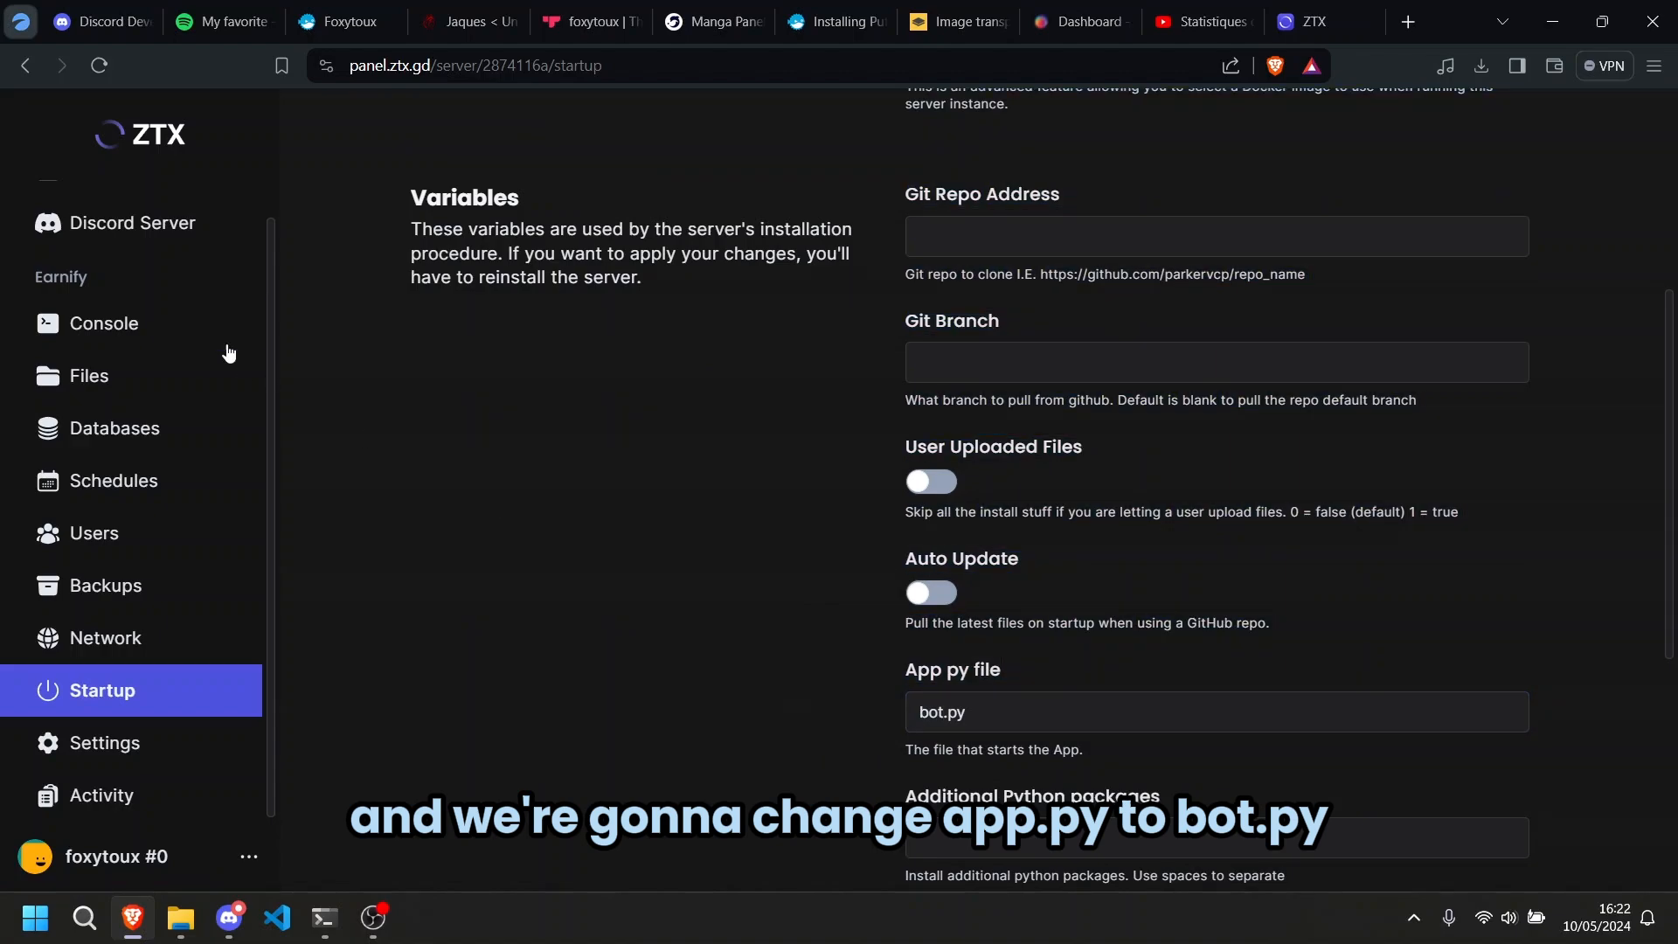
# - Start the Earnify server from Console and confirm extensions load and Discord connects
pyautogui.click(104, 323)
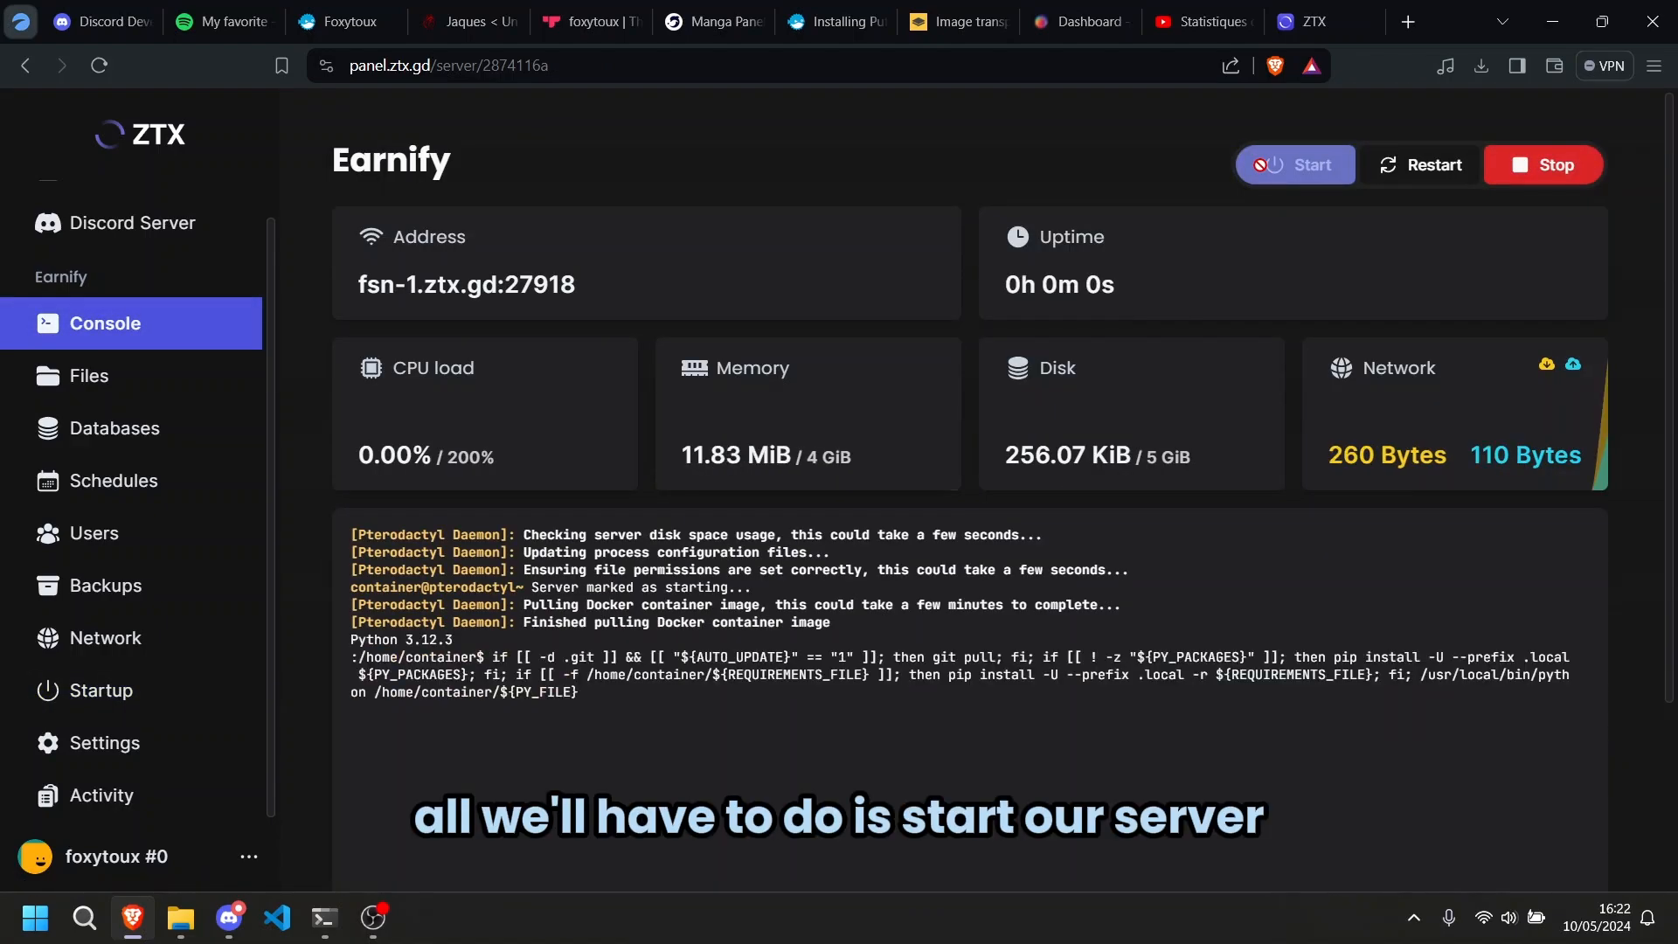
pyautogui.click(1294, 165)
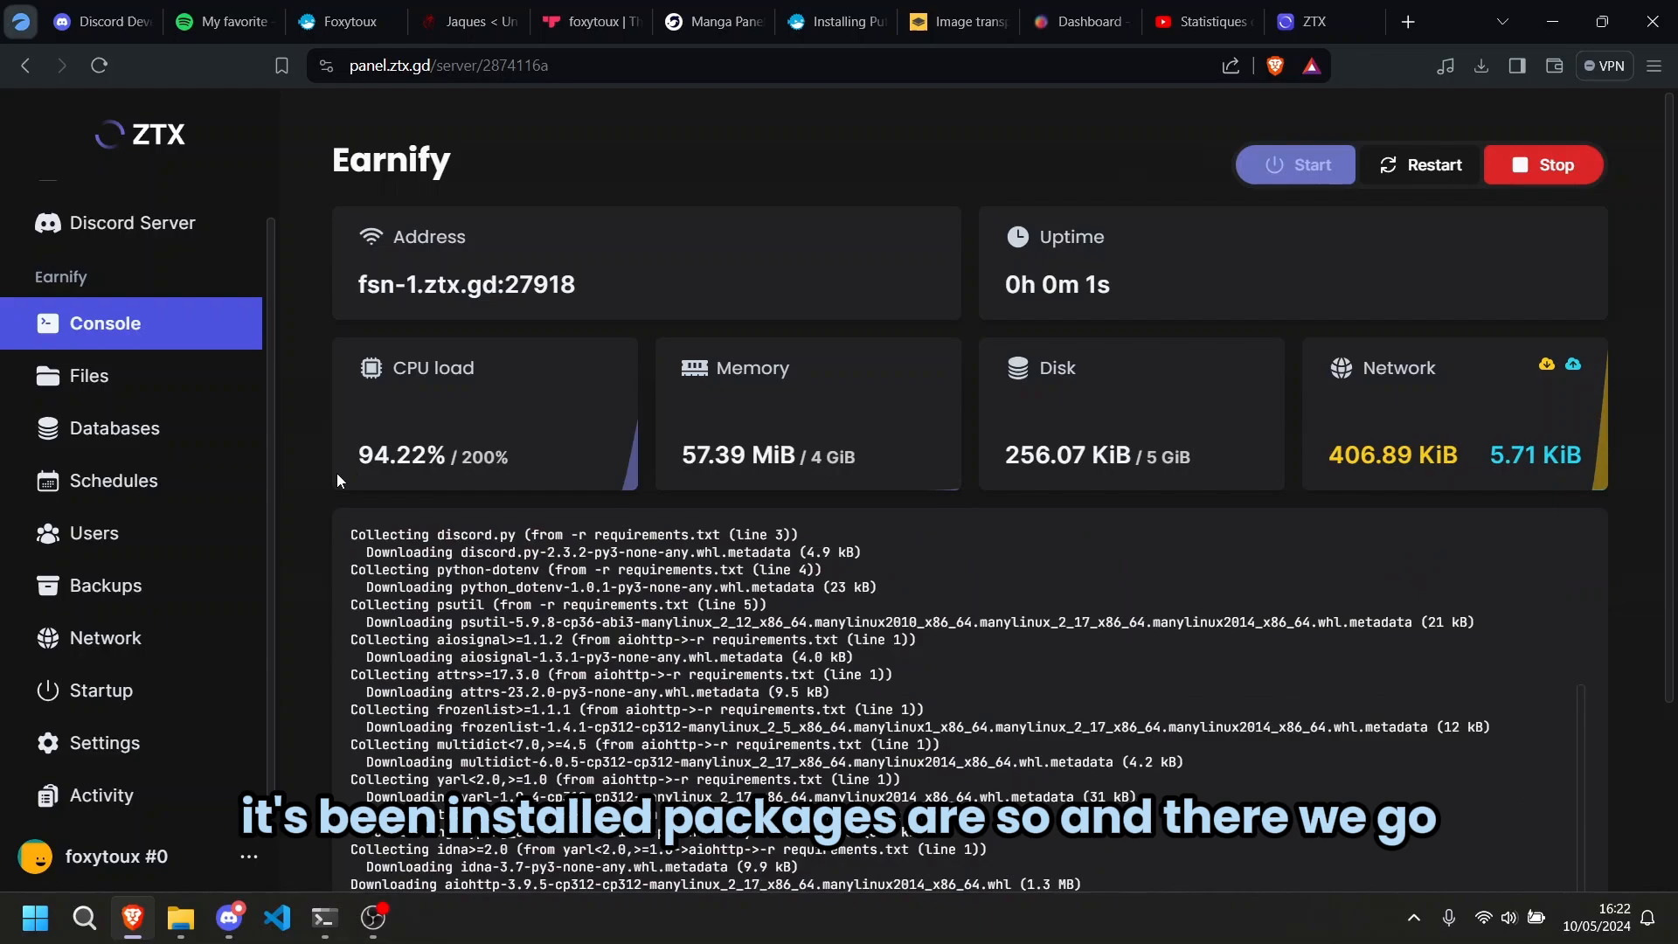
pyautogui.scroll(-3)
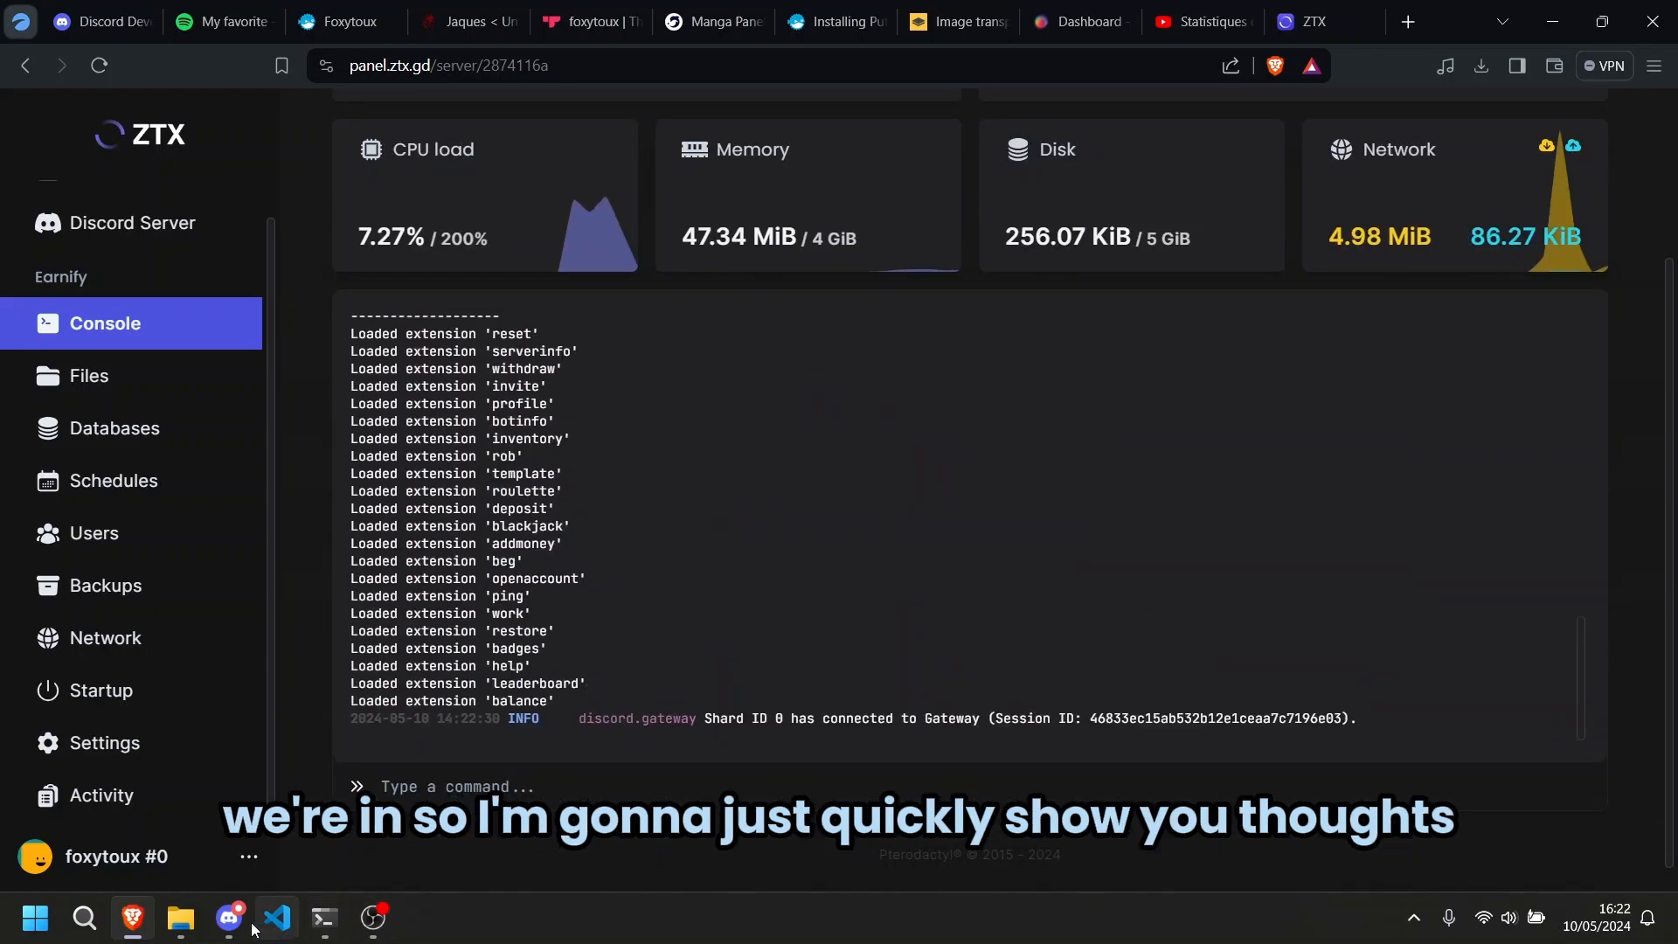
pyautogui.click(228, 917)
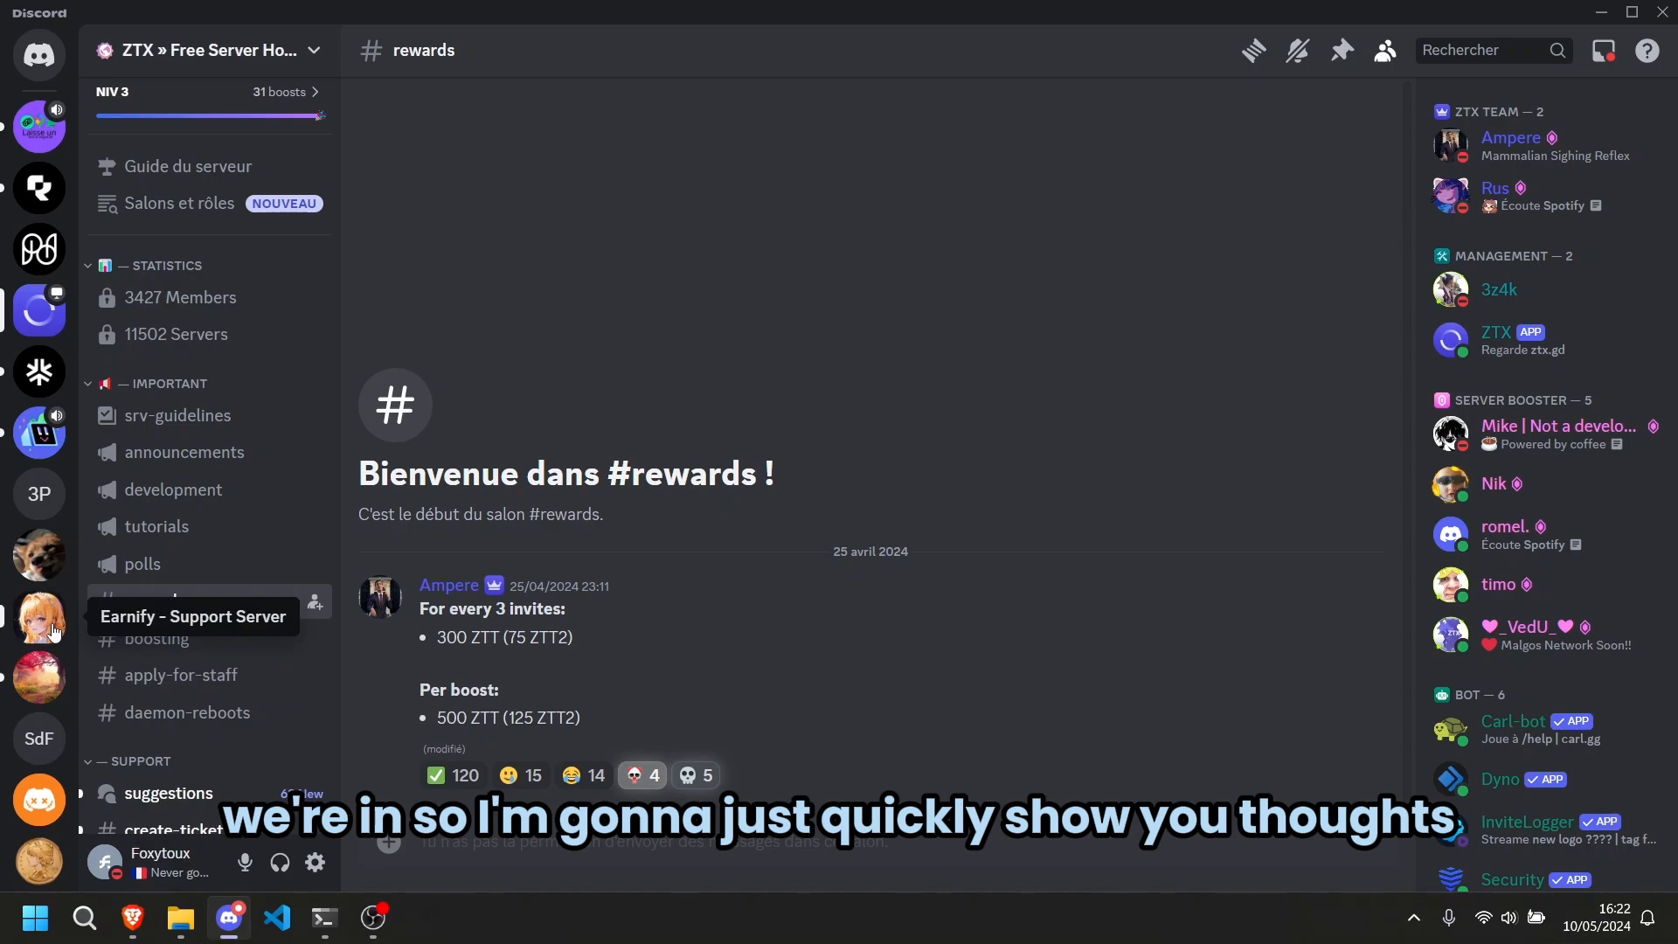
# - Open Earnify Support Server's #cmds, showing Pong with 107ms bot and 65ms API latency
pyautogui.click(39, 616)
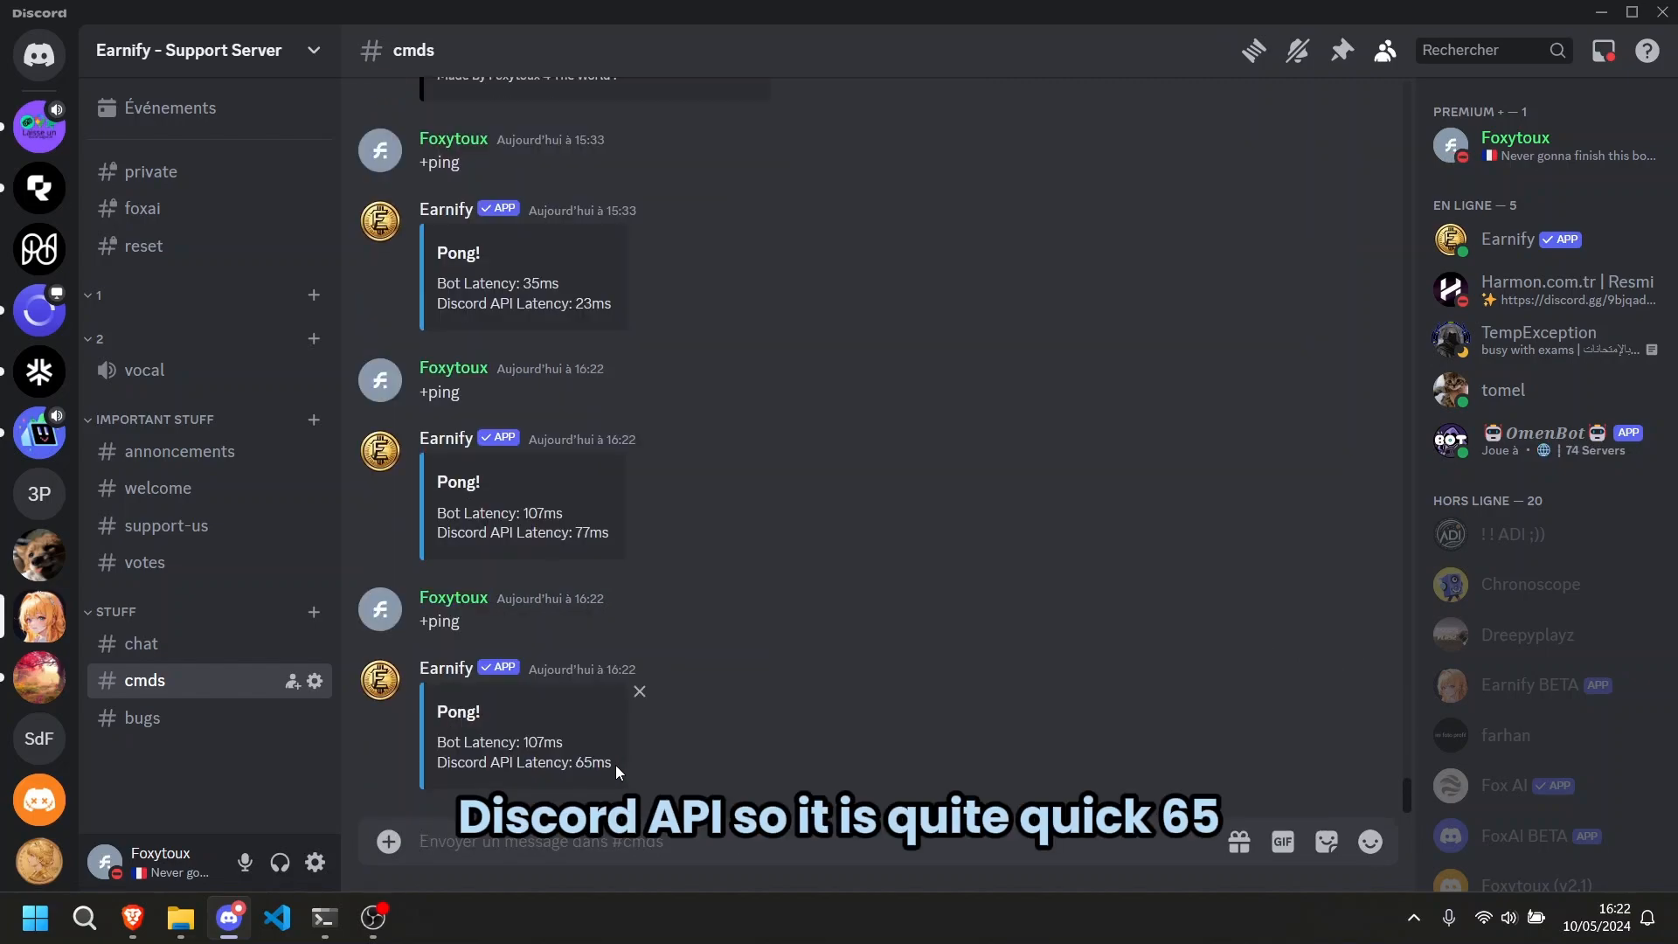
pyautogui.moveTo(562, 680)
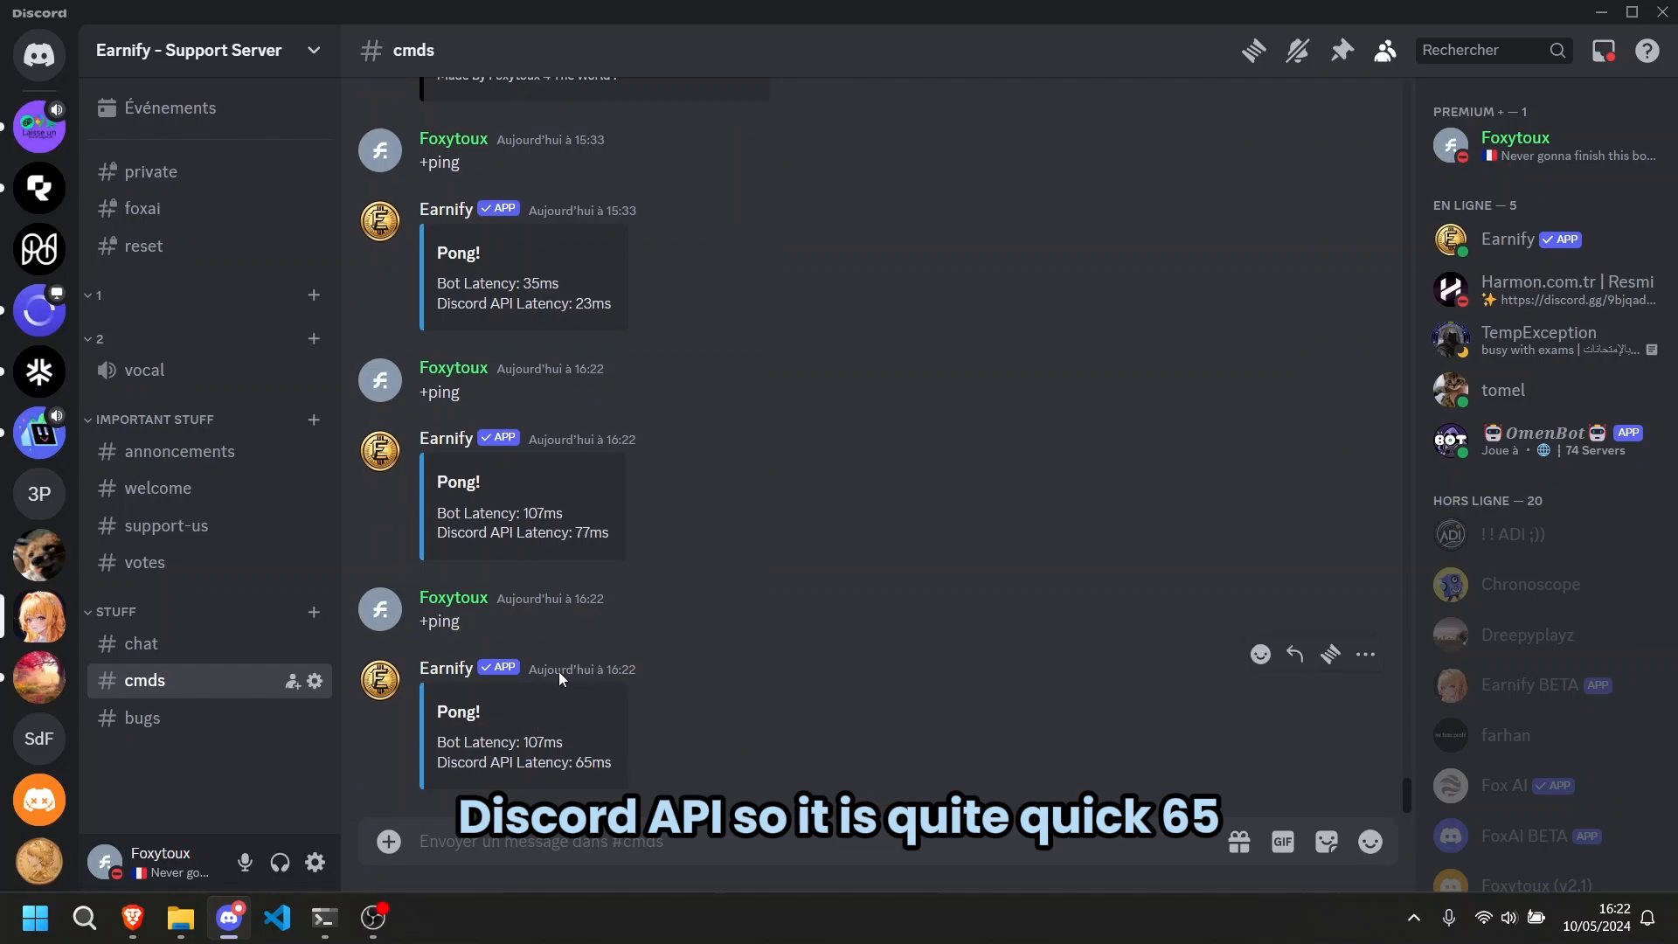
pyautogui.moveTo(583, 669)
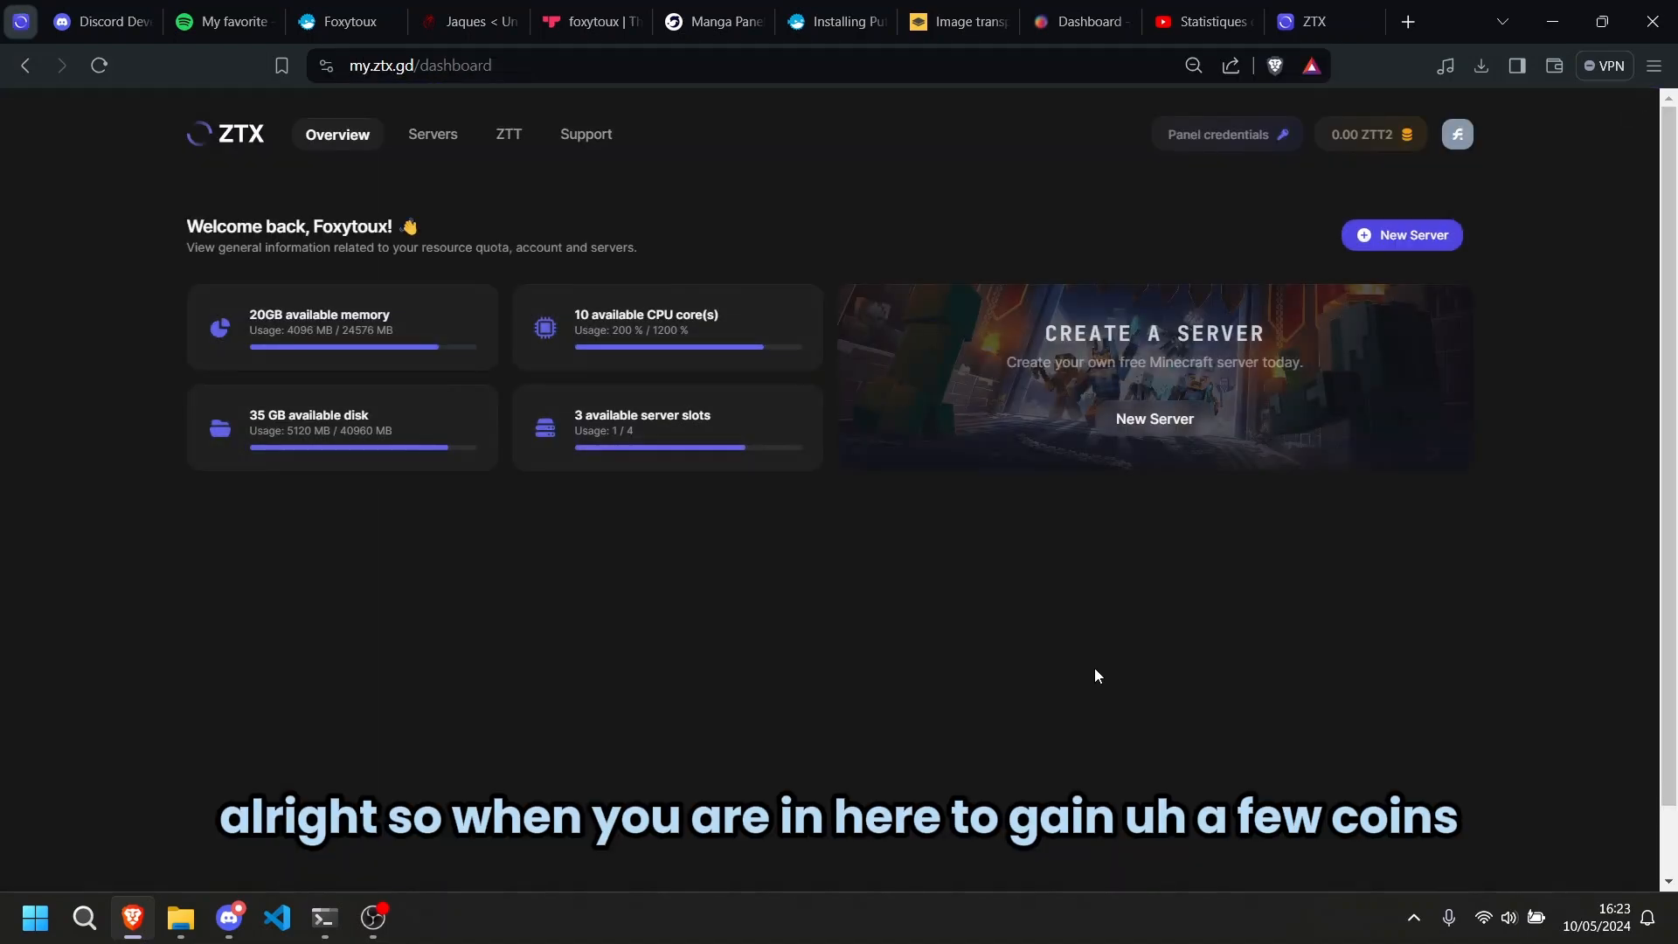
pyautogui.moveTo(509, 134)
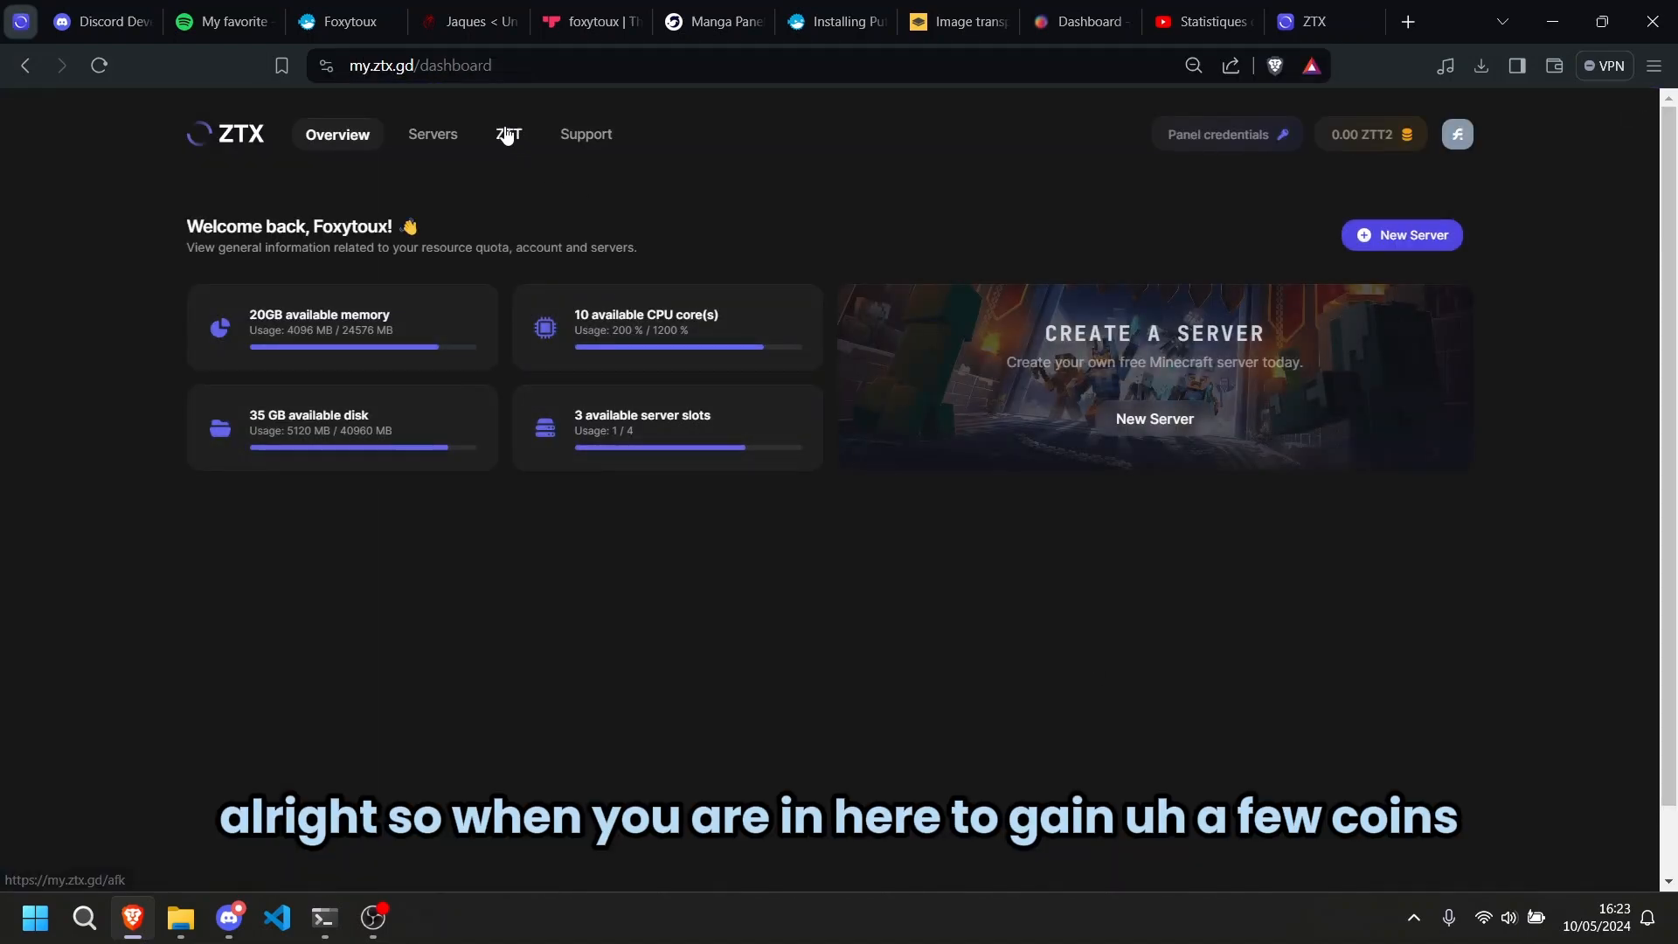
pyautogui.click(506, 134)
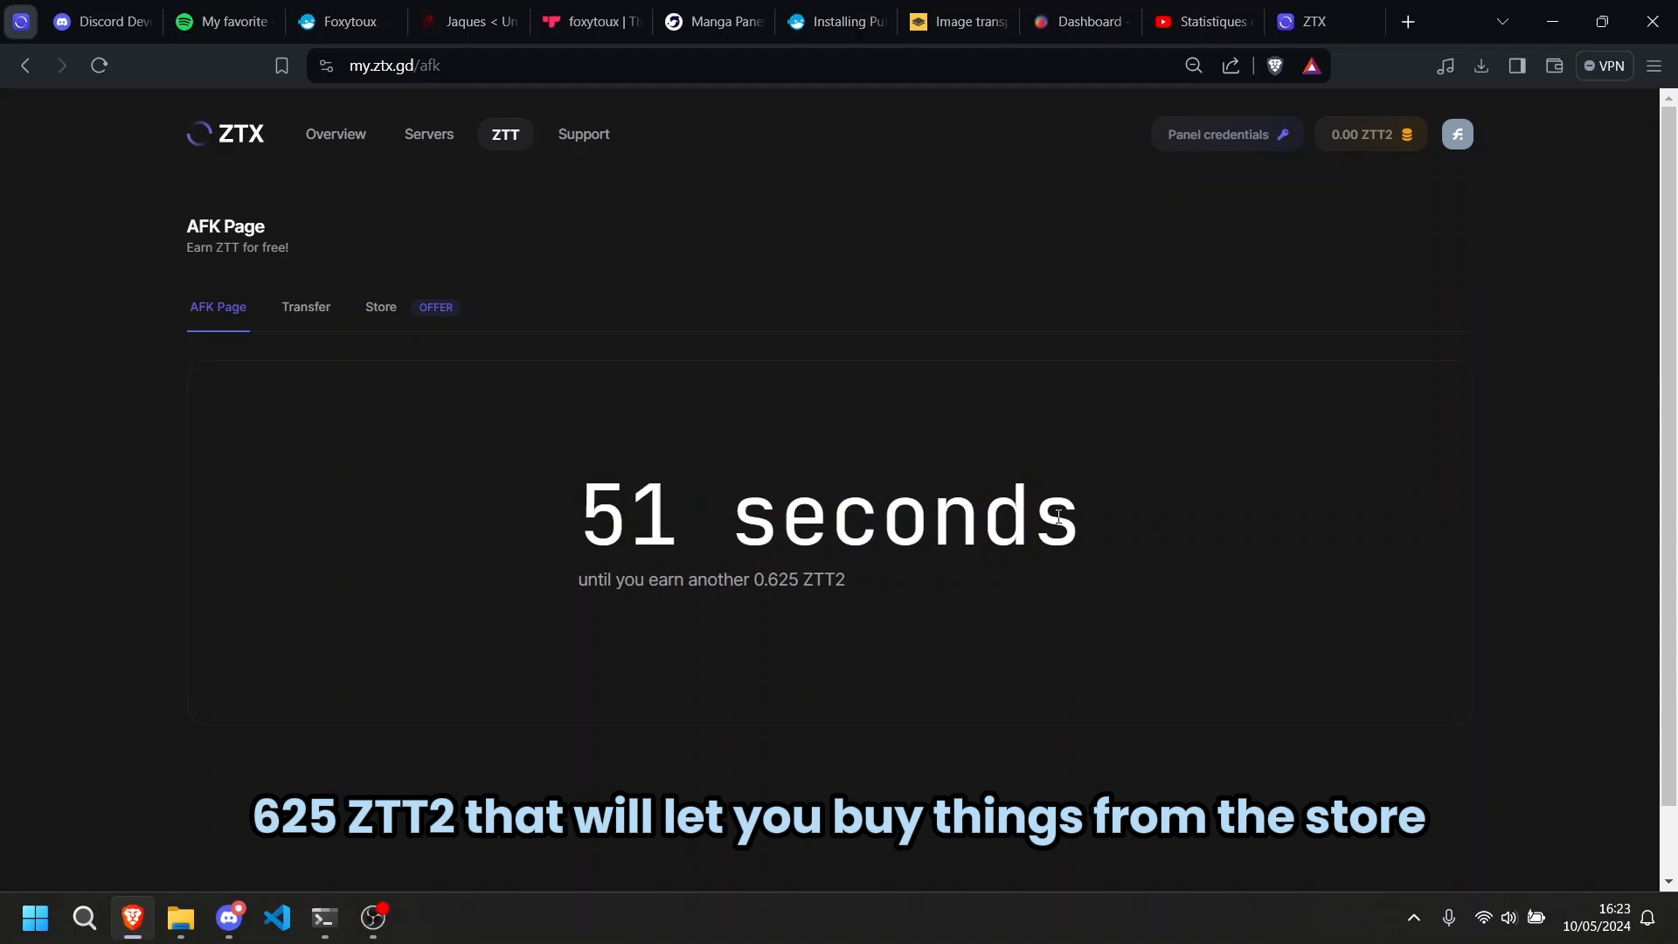
pyautogui.click(380, 306)
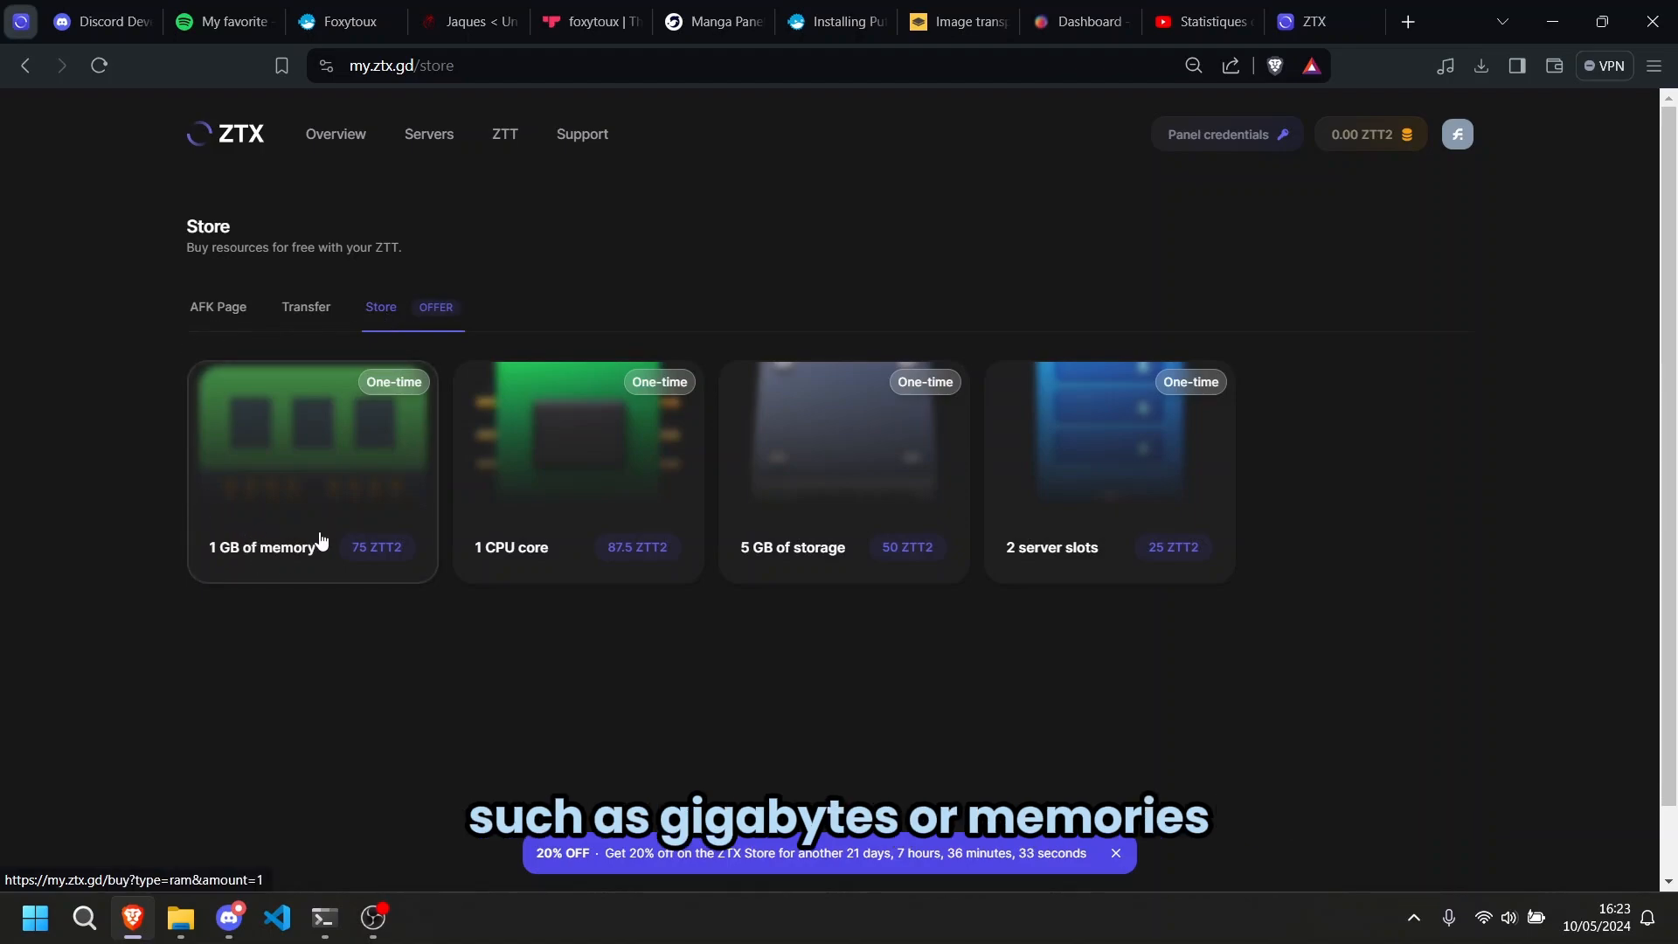
pyautogui.moveTo(568, 600)
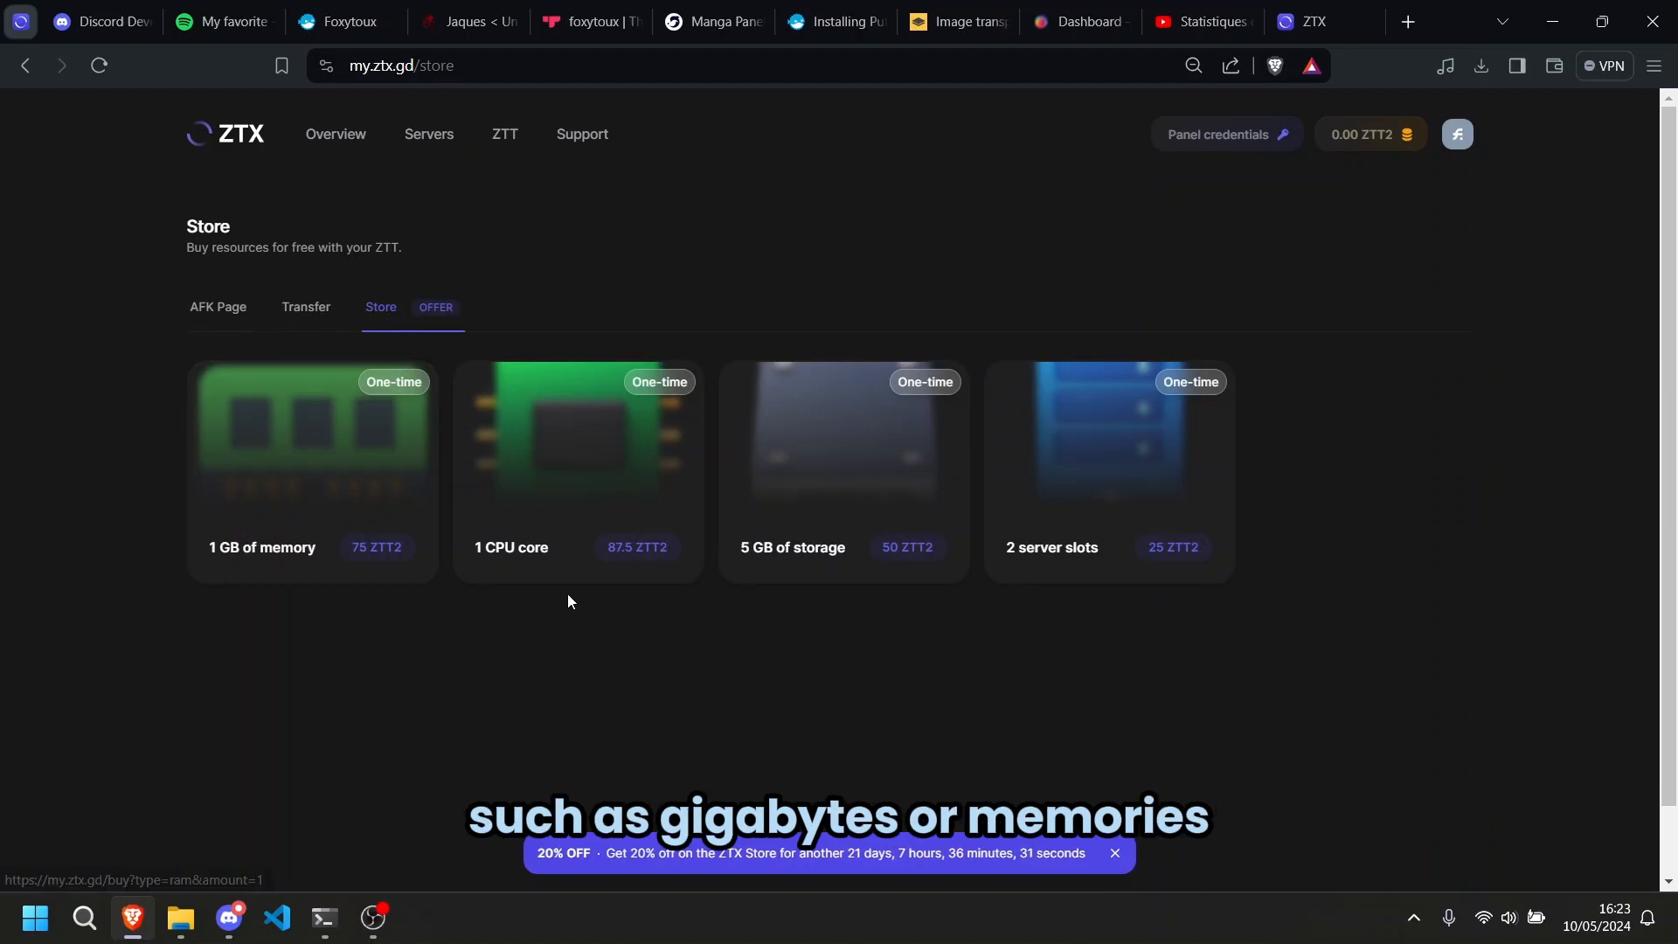
pyautogui.moveTo(1175, 596)
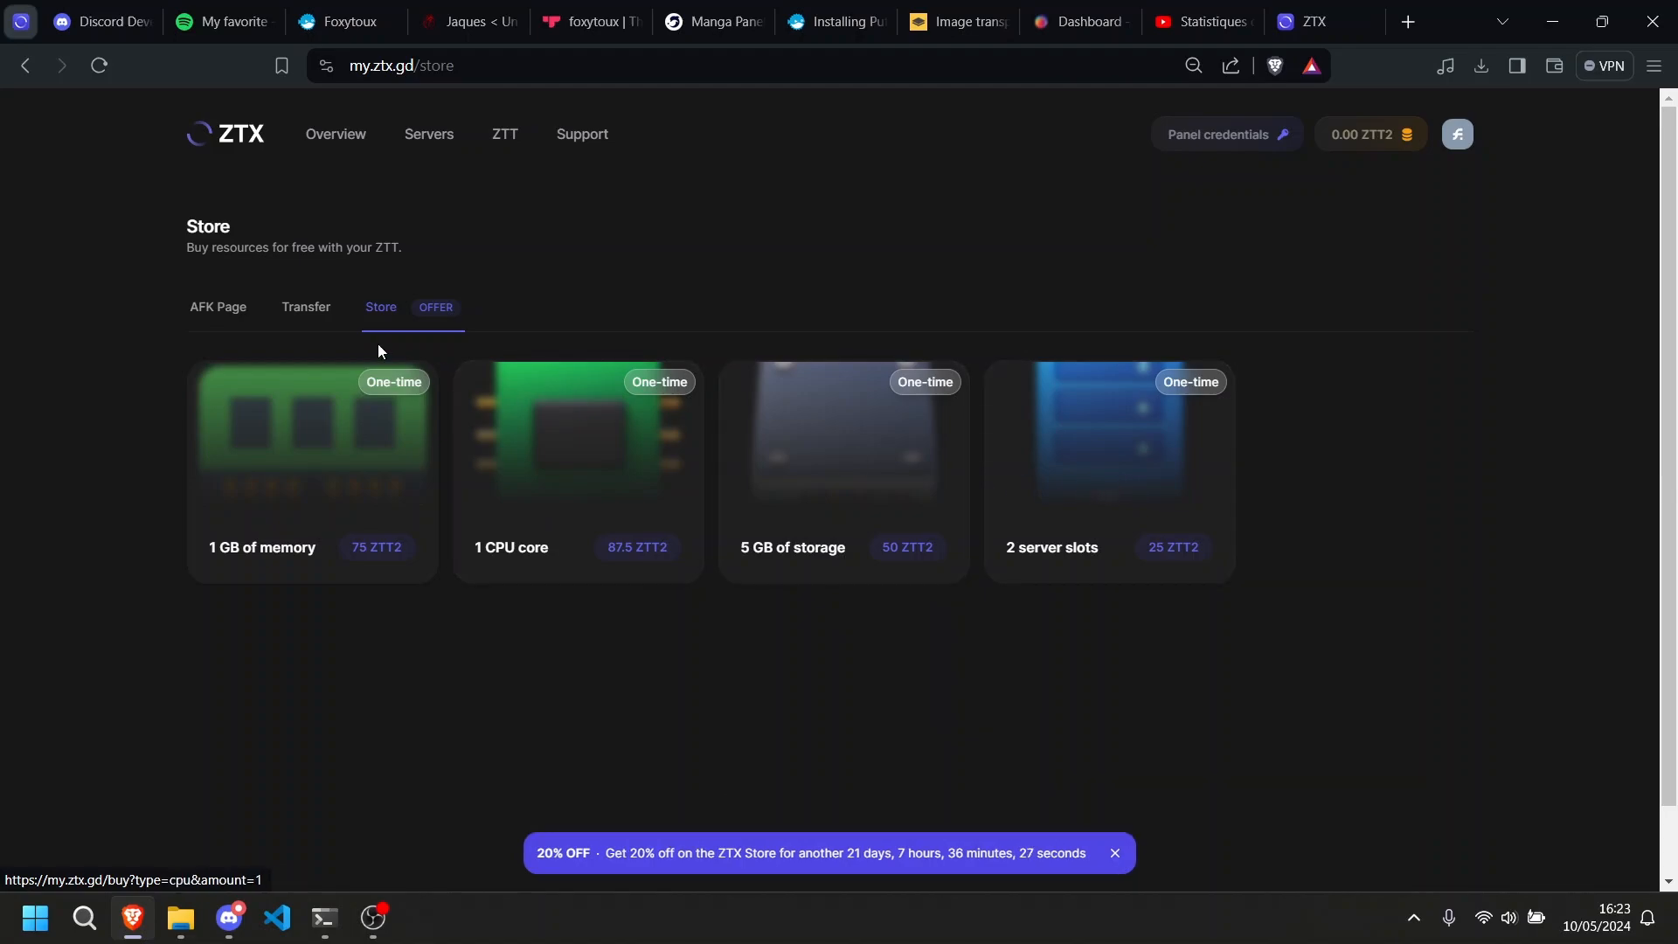
pyautogui.click(306, 307)
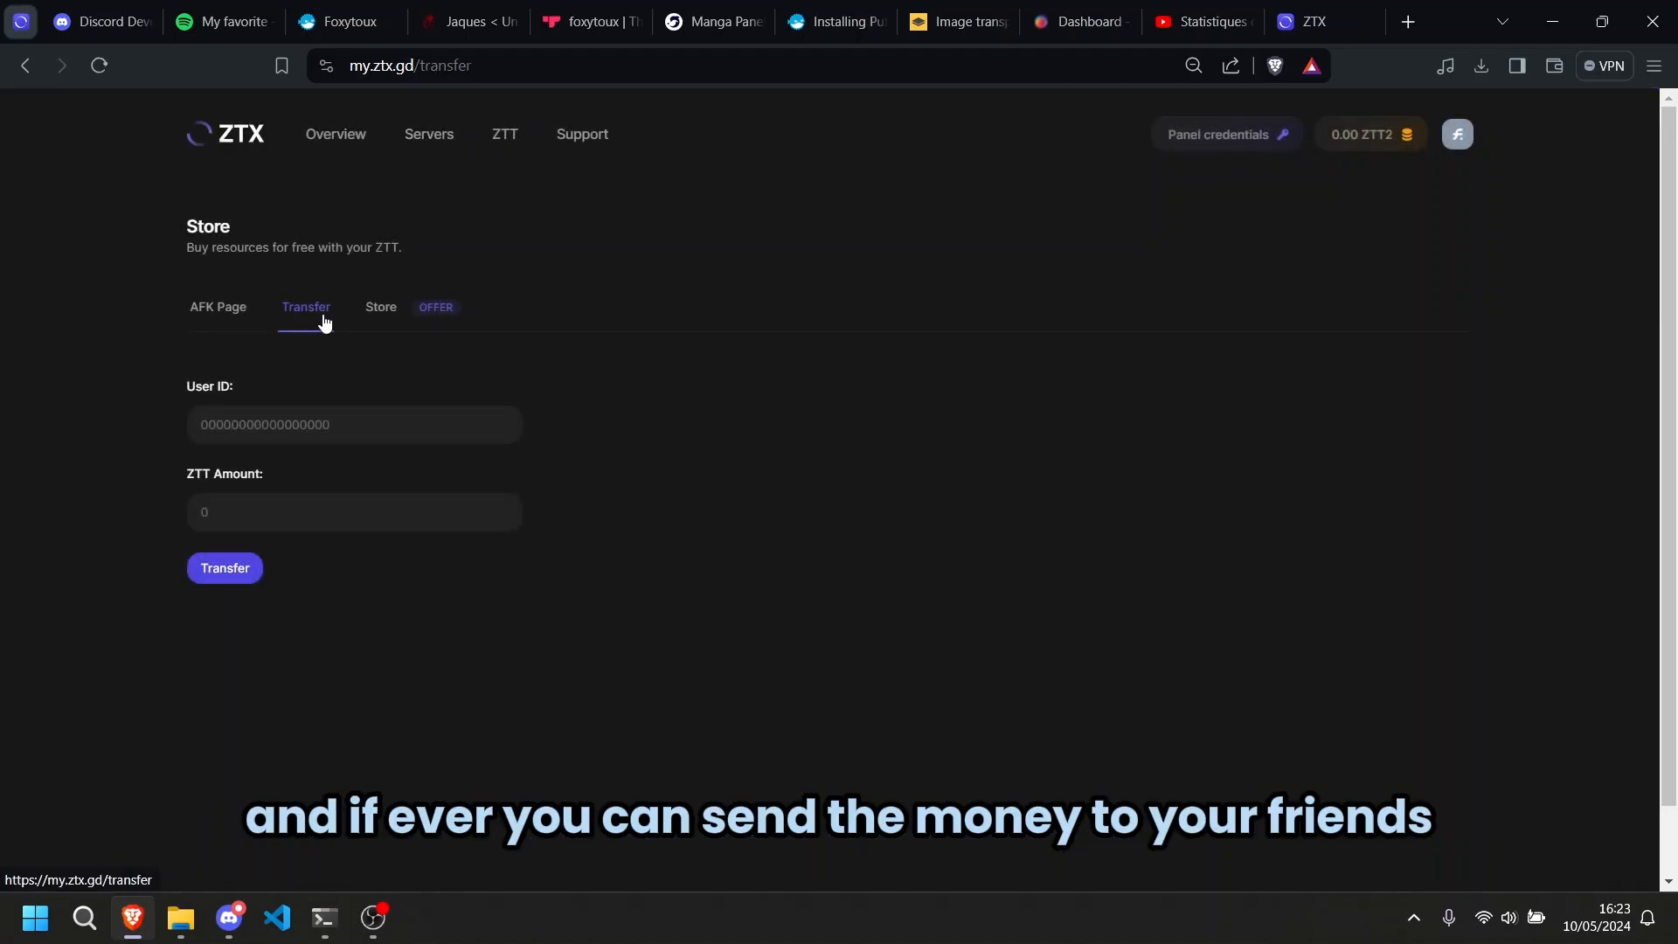
pyautogui.click(335, 134)
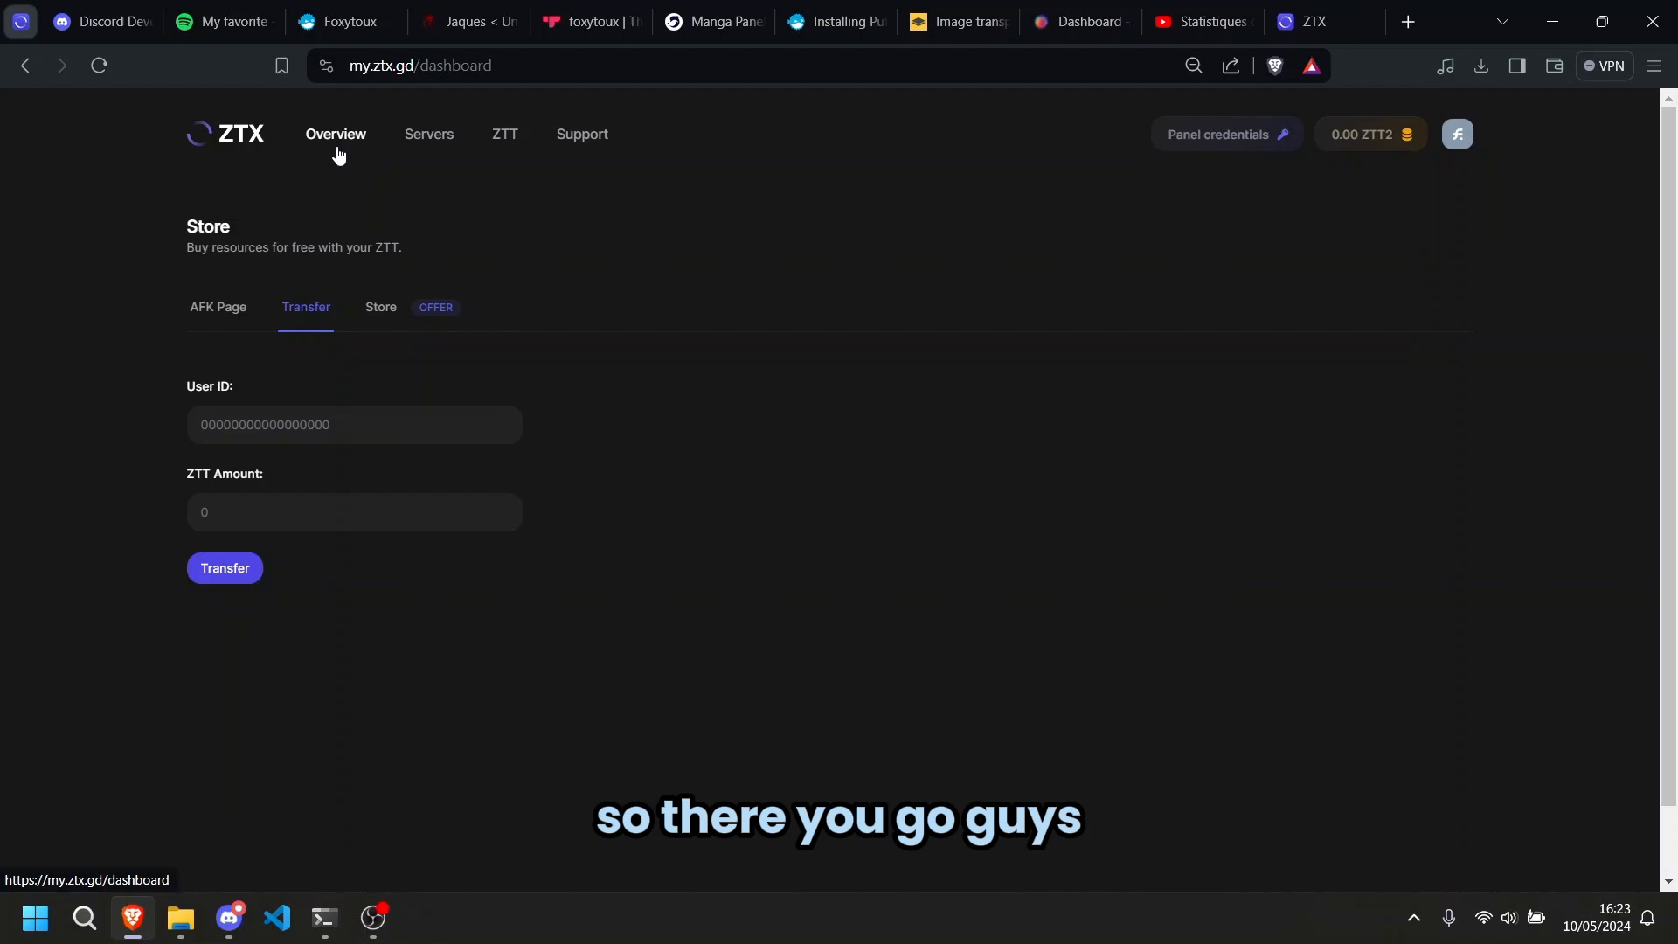
pyautogui.click(334, 133)
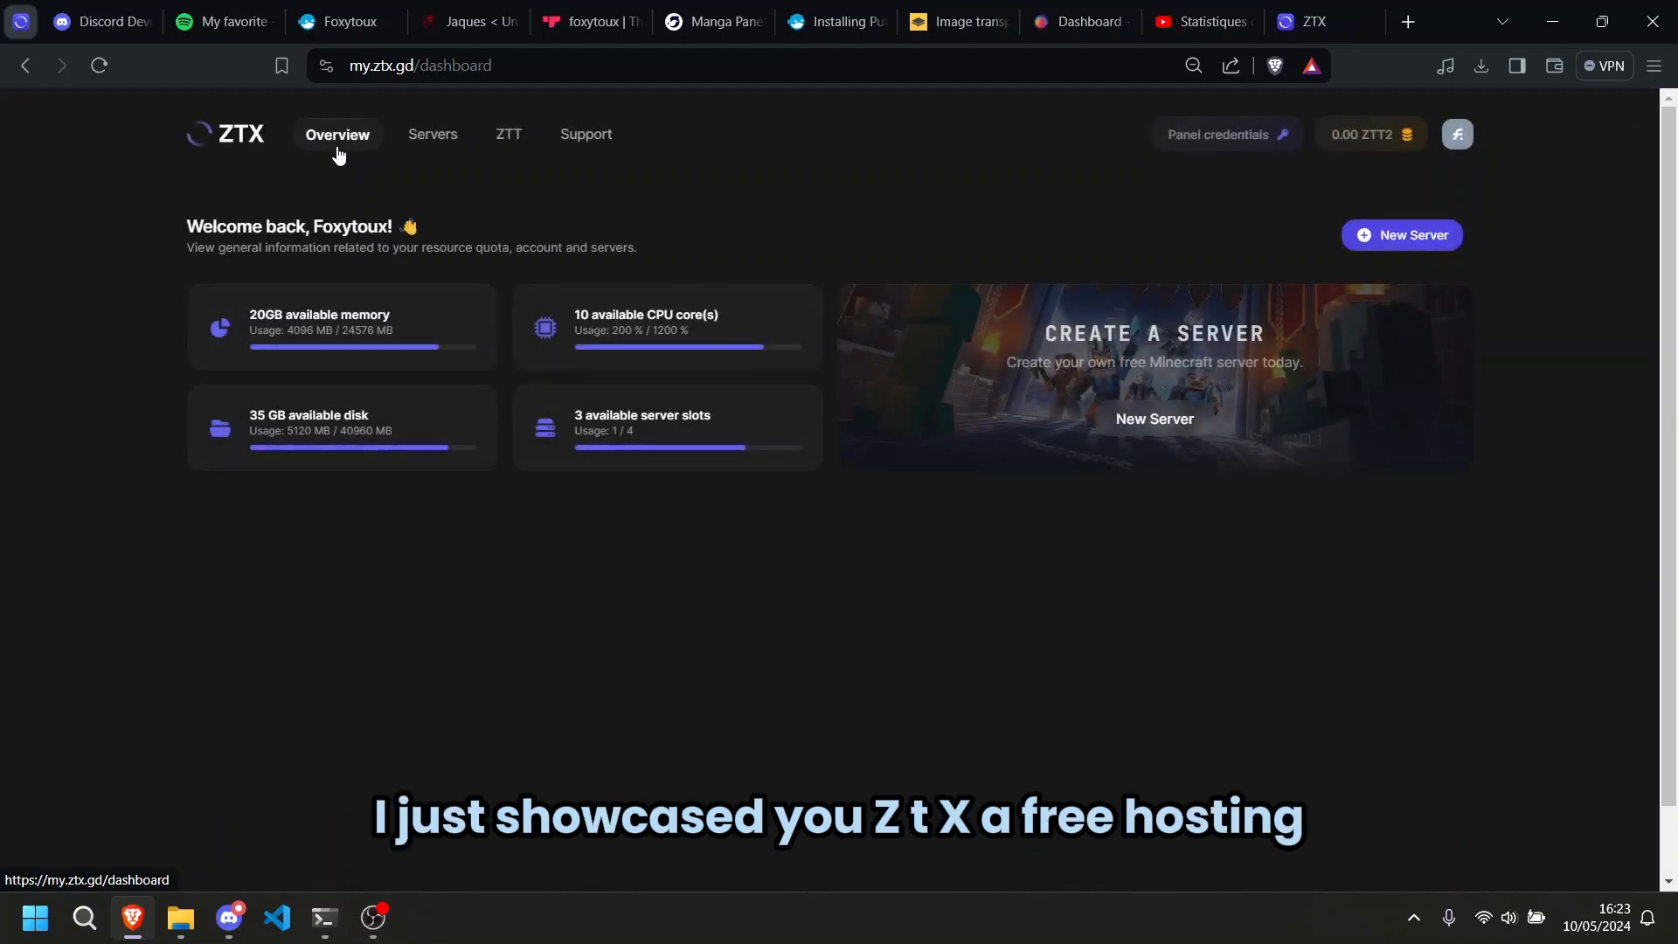